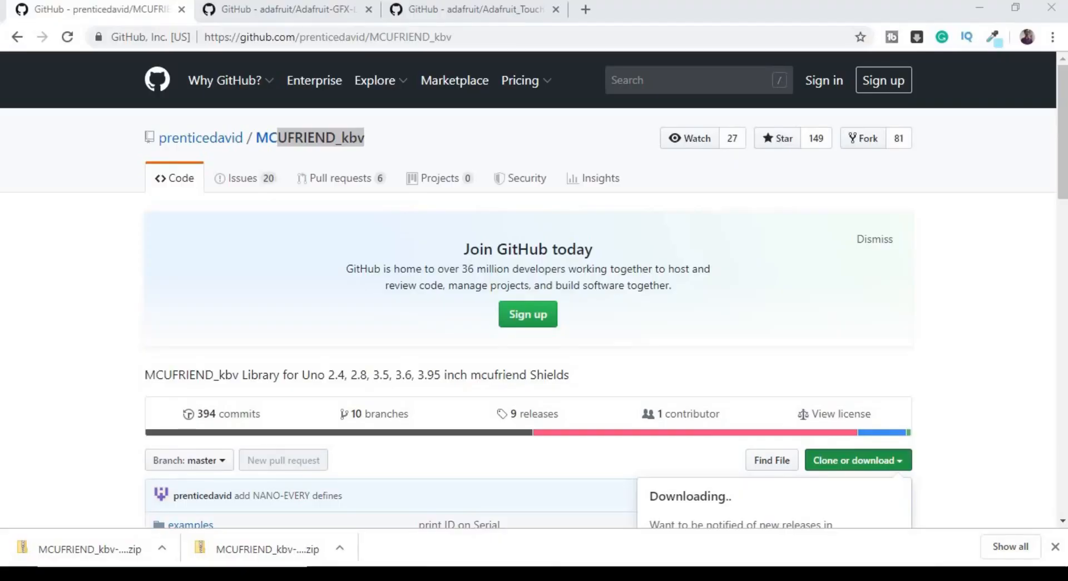
Download the MCUFRIEND_kbv repository from GitHub as a ZIP.
{"action": "double_click", "coordinate": [321, 138]}
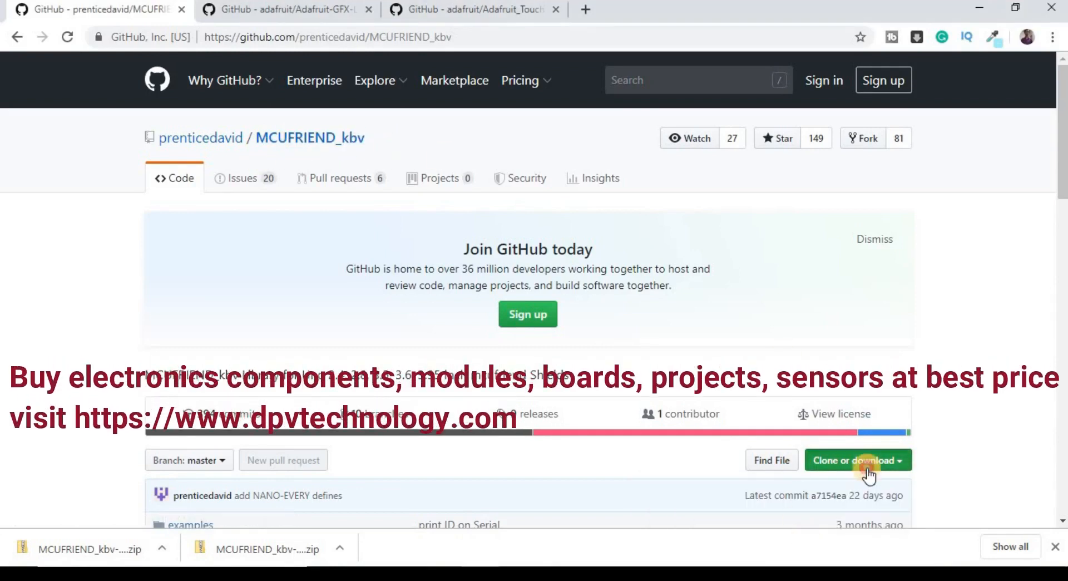
{"action": "left_click", "coordinate": [854, 460]}
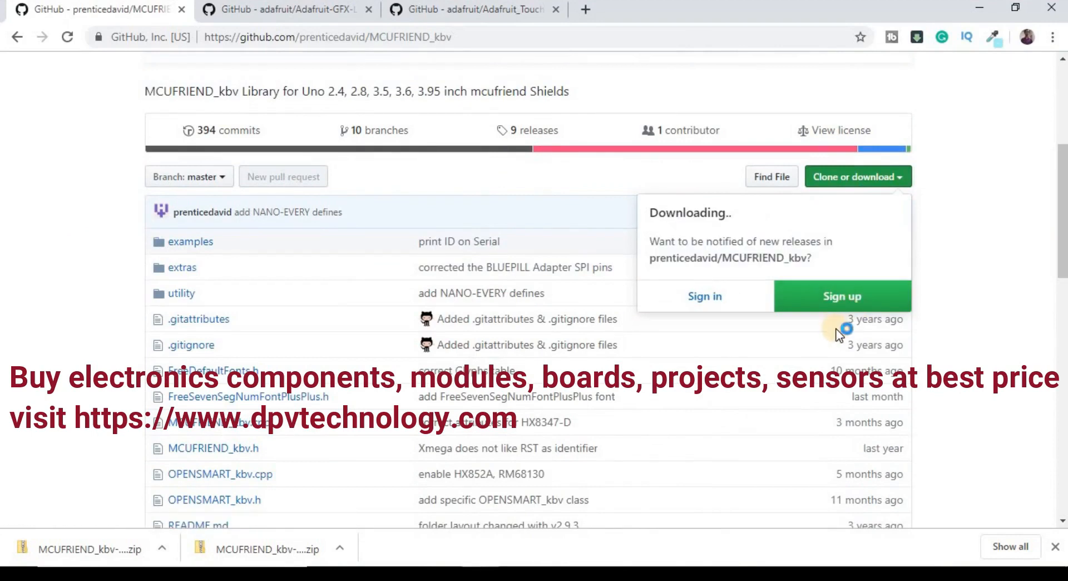
{"action": "mouse_move", "coordinate": [1060, 255]}
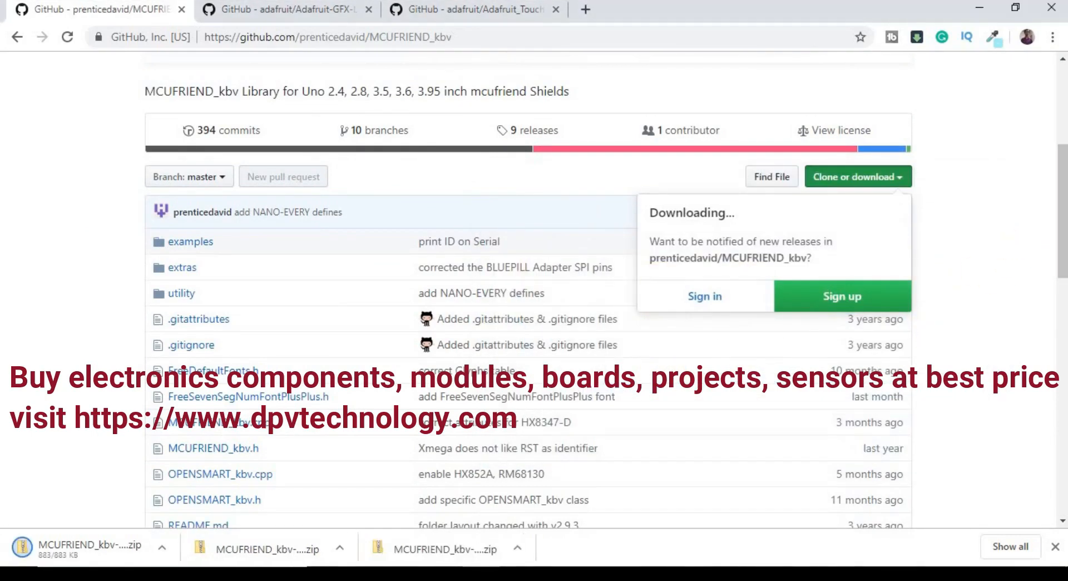
{"action": "scroll", "scroll_direction": "up", "scroll_amount": 3}
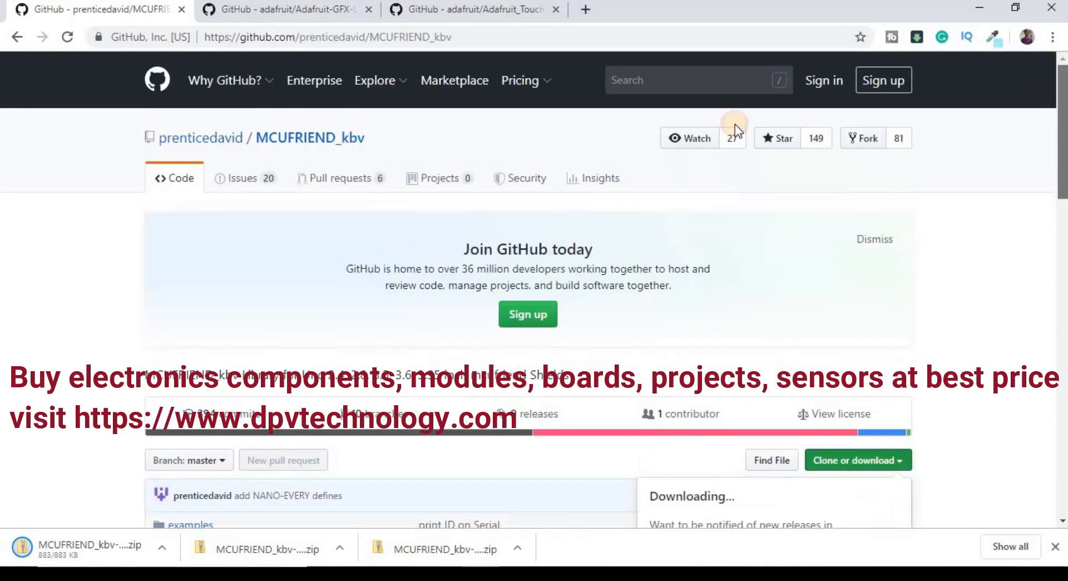
Switch to the Adafruit-GFX-Library and Adafruit_TouchScreen repository pages.
{"action": "left_click", "coordinate": [288, 10]}
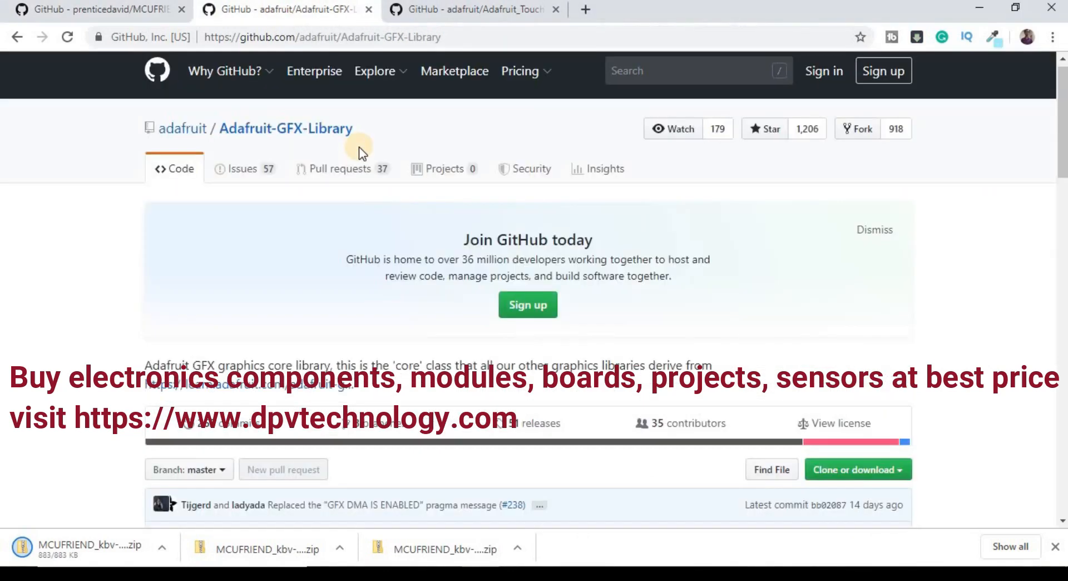
{"action": "double_click", "coordinate": [285, 129]}
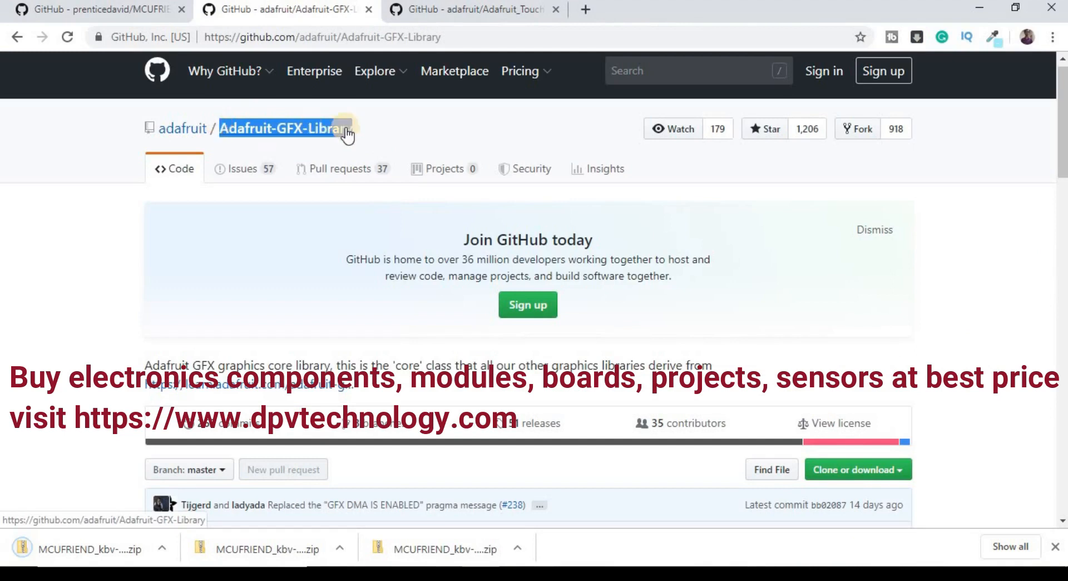
{"action": "left_click", "coordinate": [473, 9]}
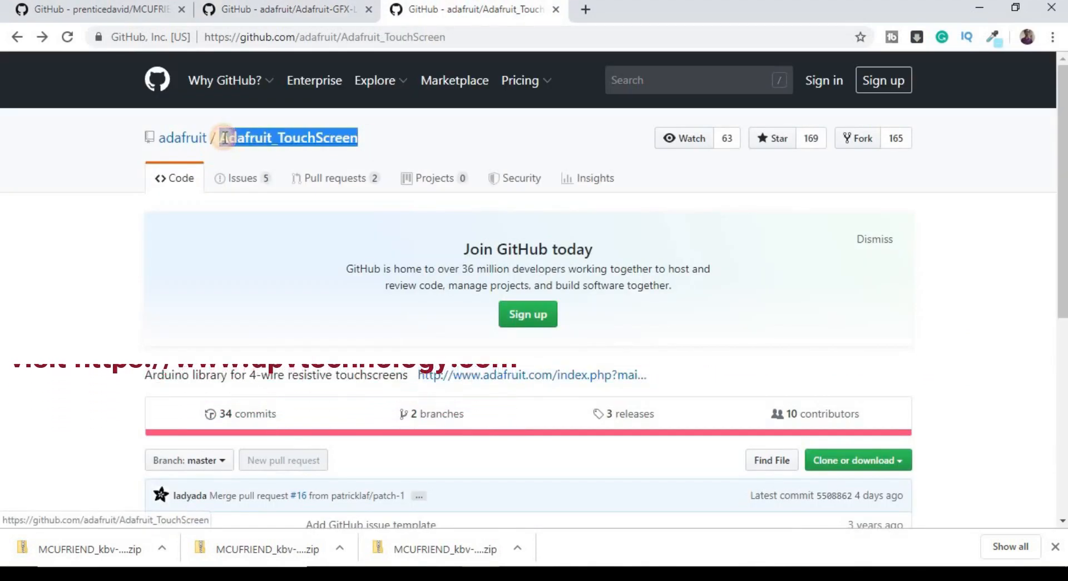
{"action": "left_click", "coordinate": [854, 459]}
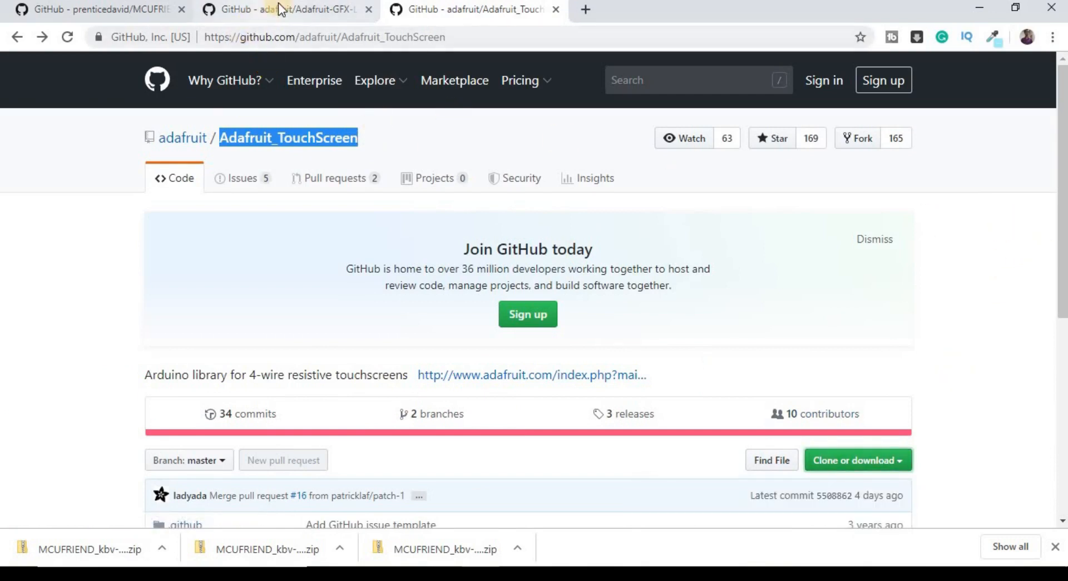
{"action": "left_click", "coordinate": [286, 9]}
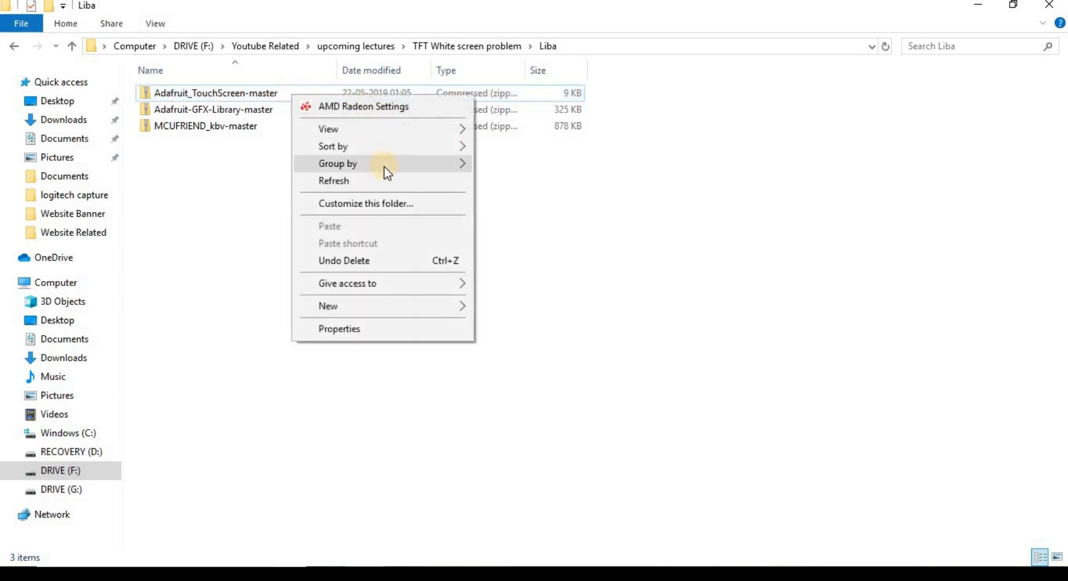
{"action": "mouse_move", "coordinate": [373, 223]}
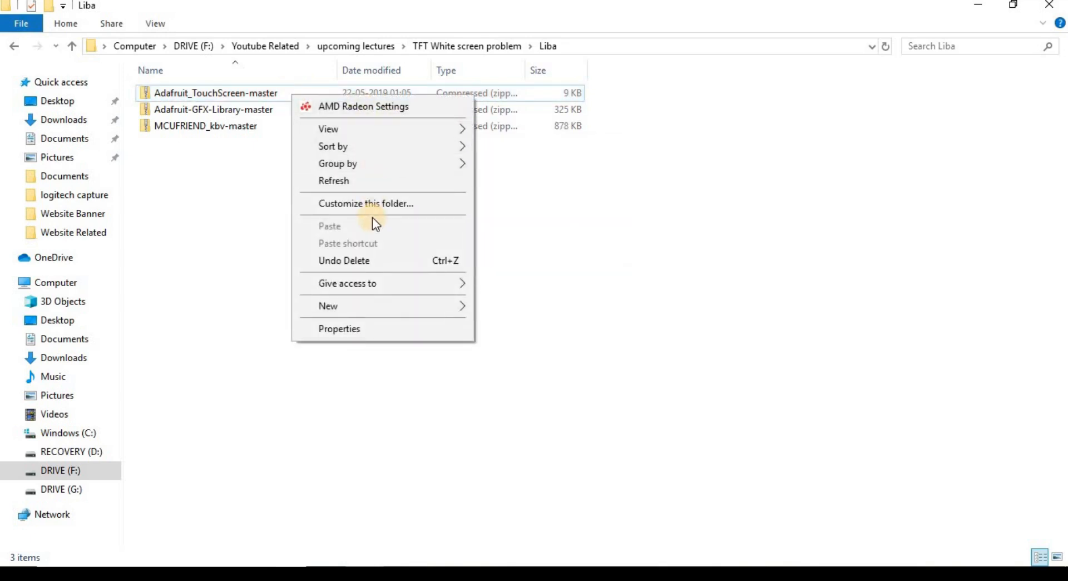
Extract the Adafruit_TouchScreen and Adafruit-GFX-Library zips with 7-Zip into their own folders.
{"action": "left_click", "coordinate": [232, 93]}
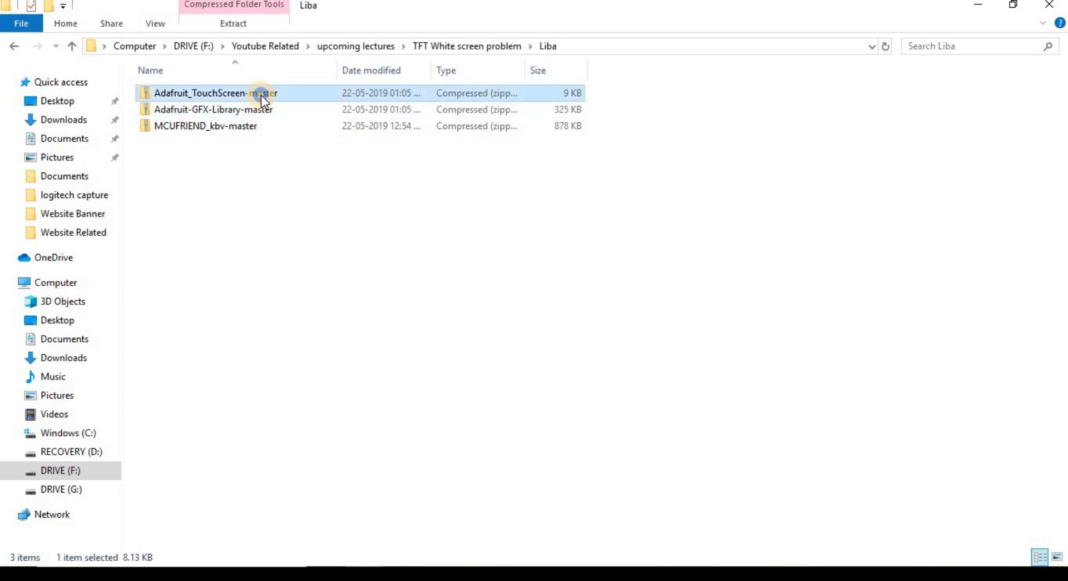
{"action": "right_click", "coordinate": [217, 92]}
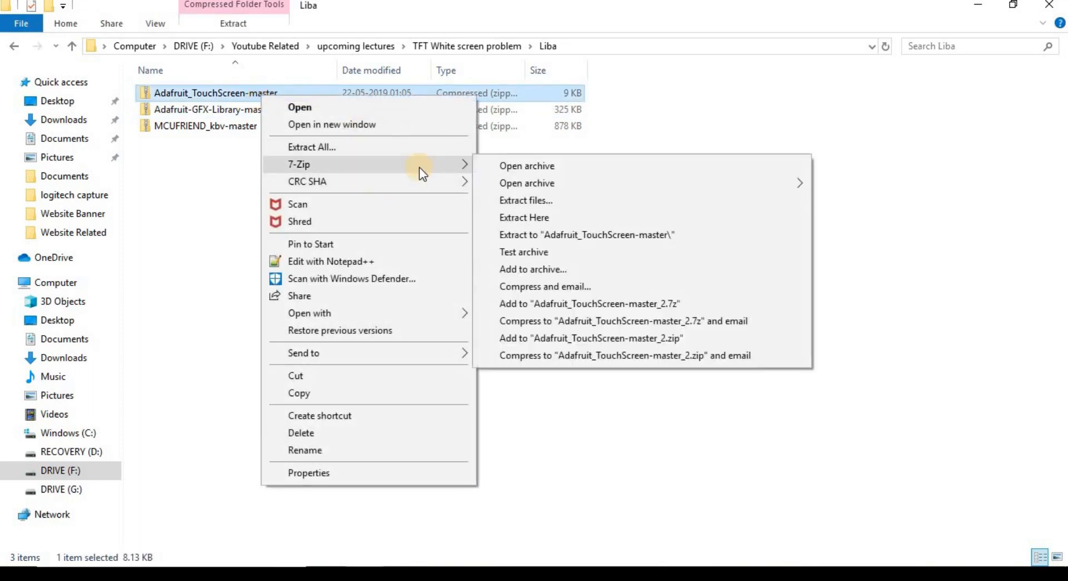
{"action": "left_click", "coordinate": [524, 217]}
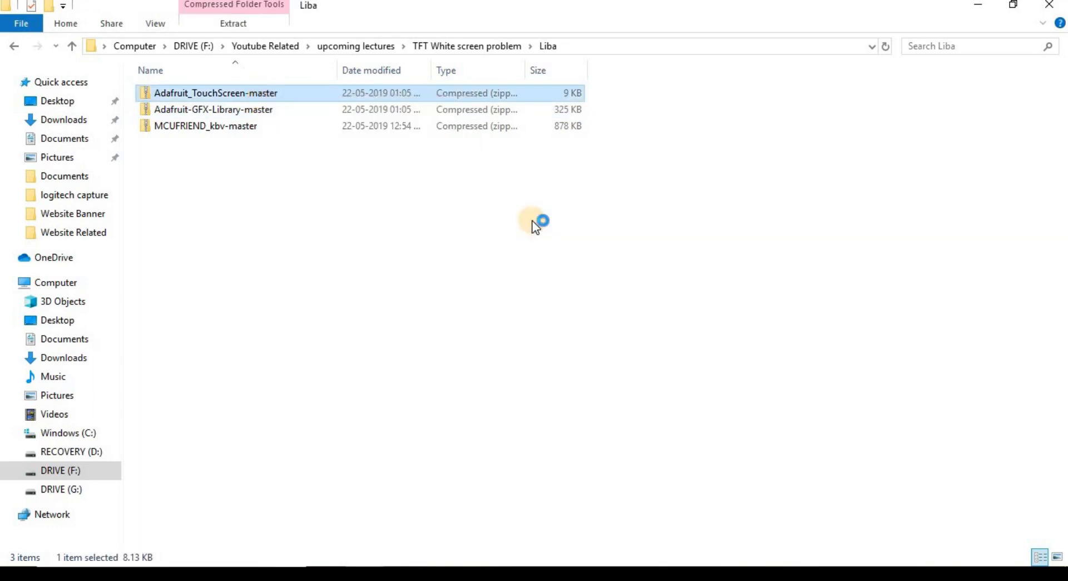
{"action": "right_click", "coordinate": [191, 125]}
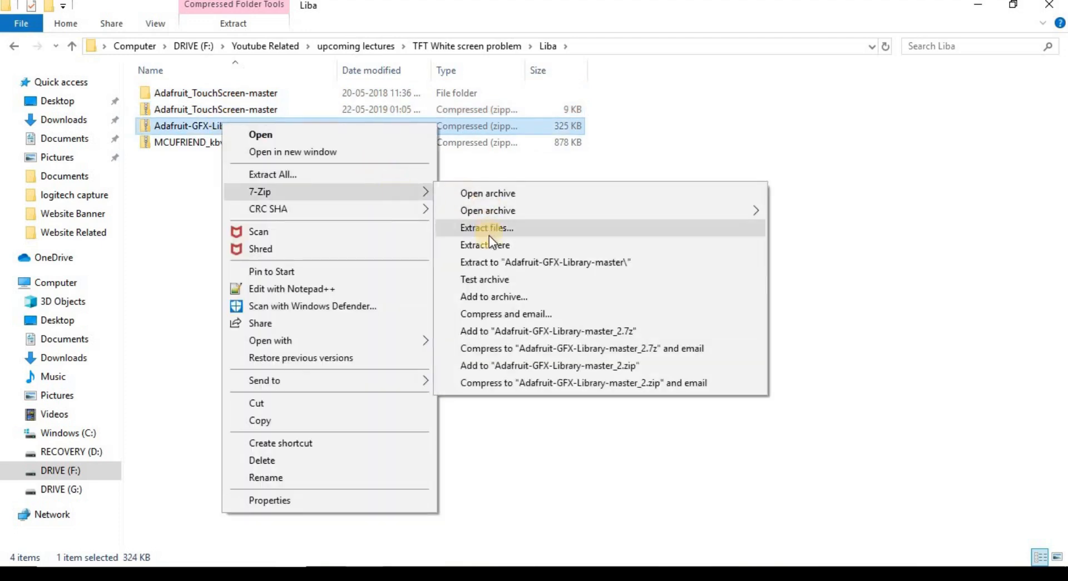
{"action": "left_click", "coordinate": [486, 228]}
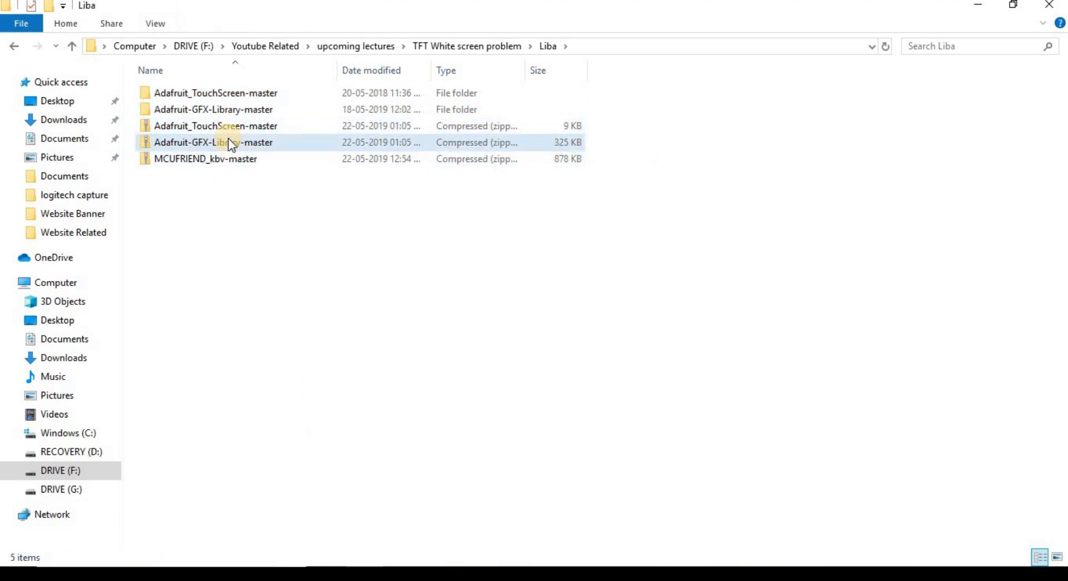
{"action": "double_click", "coordinate": [204, 159]}
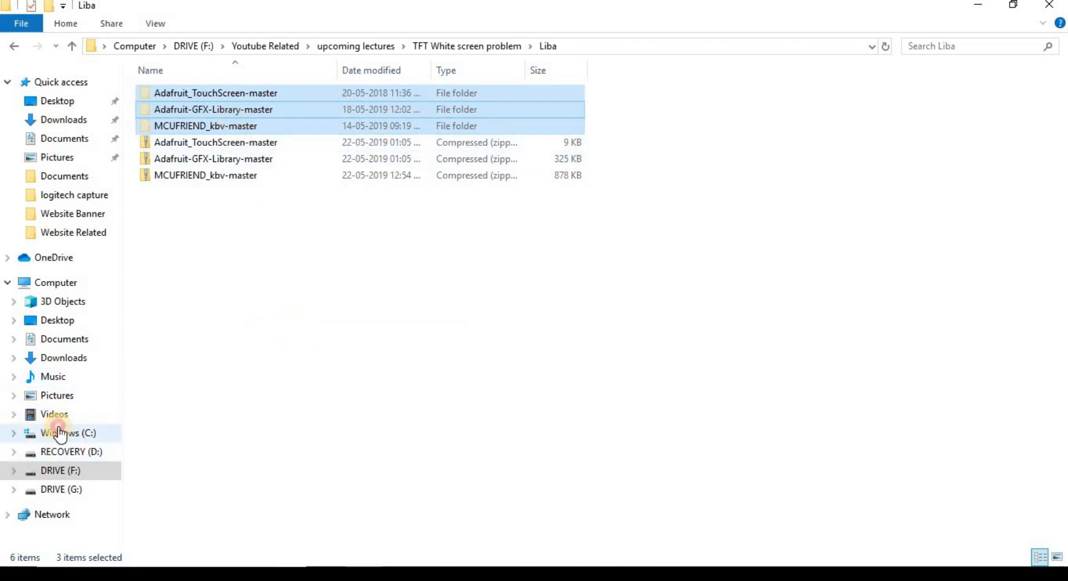
Paste the library folders into C:\Program Files (x86)\Arduino\libraries, granting administrator permission.
{"action": "left_click", "coordinate": [68, 433]}
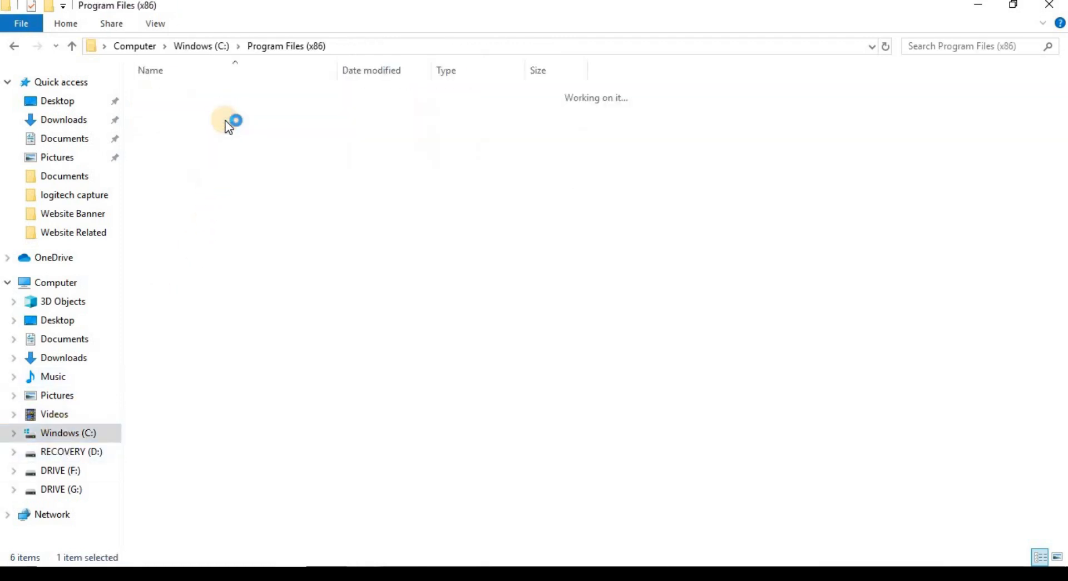
{"action": "double_click", "coordinate": [225, 121]}
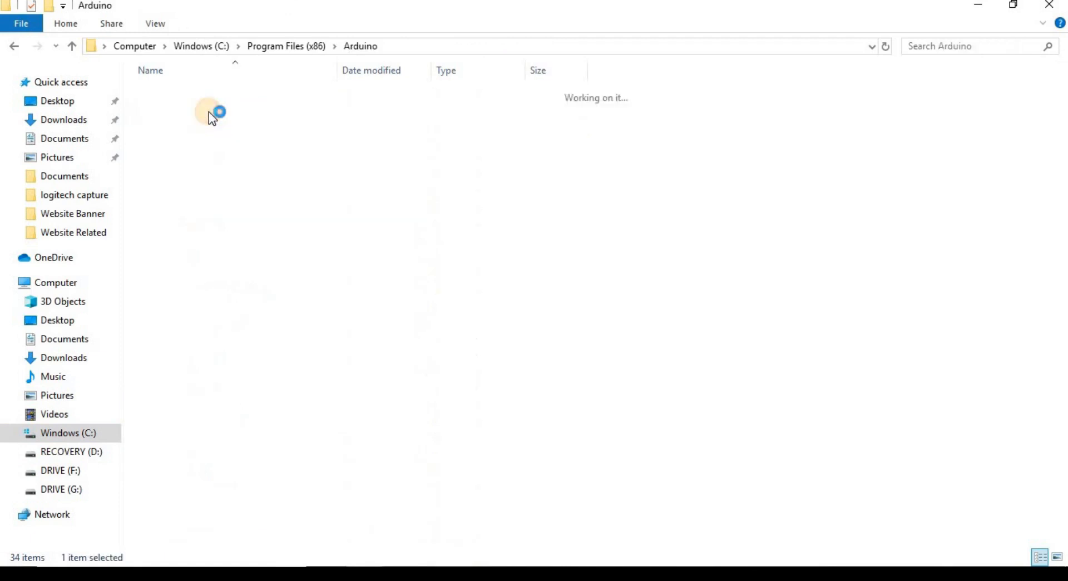
{"action": "double_click", "coordinate": [211, 112]}
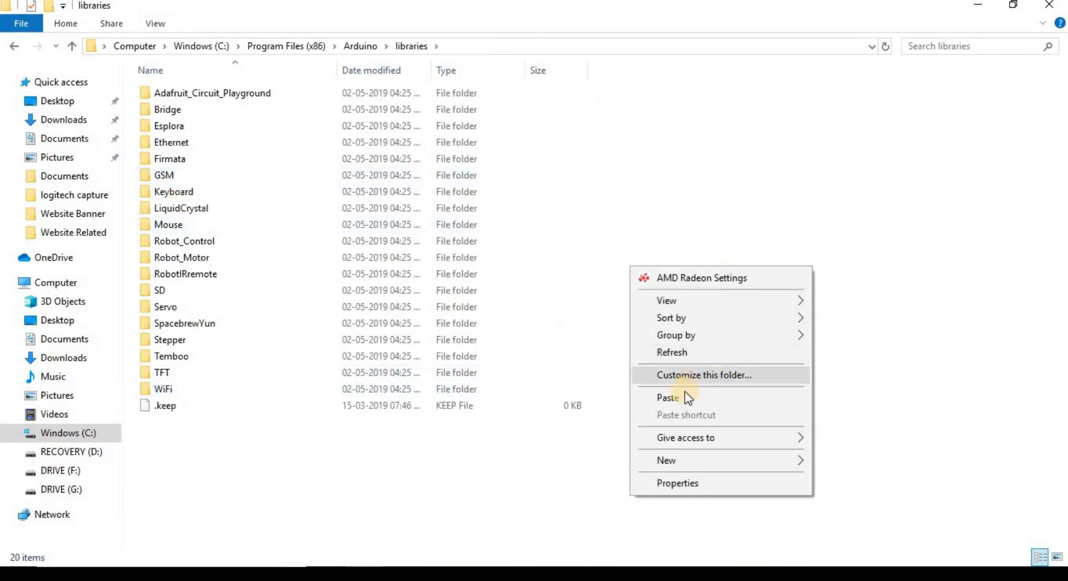
{"action": "left_click", "coordinate": [668, 398]}
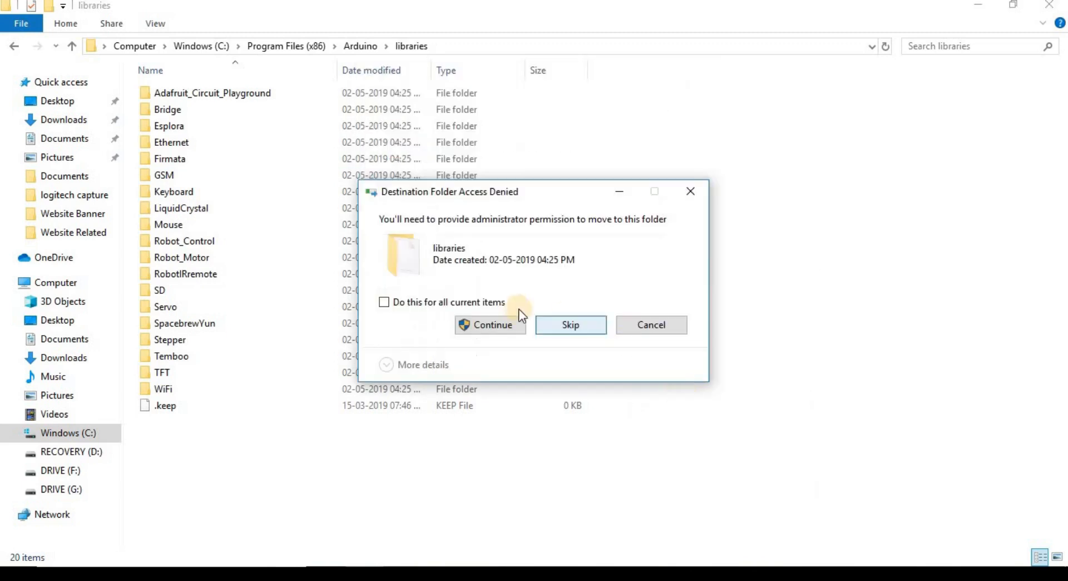
{"action": "left_click", "coordinate": [490, 324]}
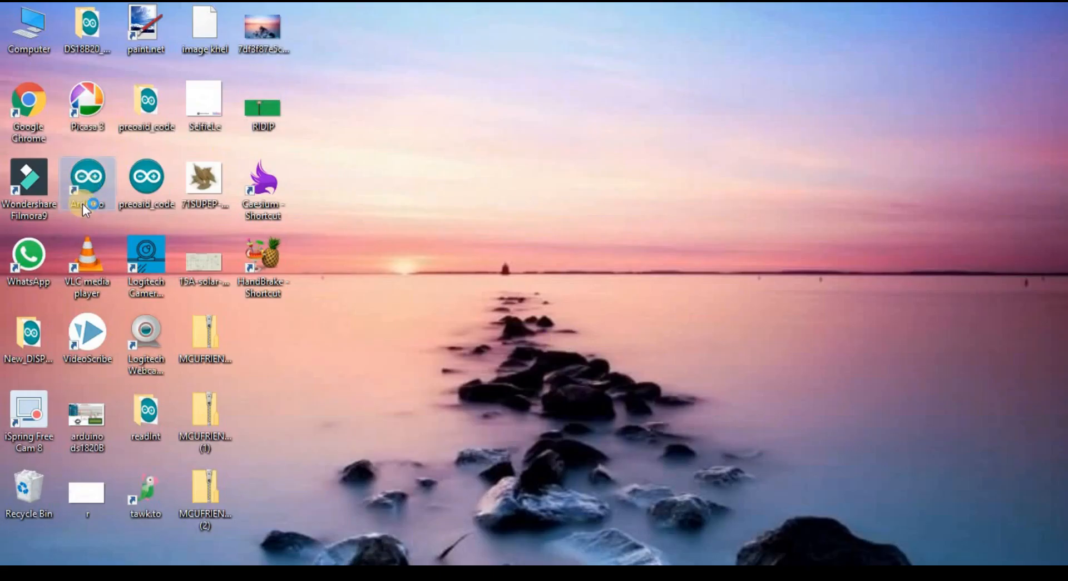
Launch Arduino IDE, open Examples > MCUFRIEND_kbv > aspect_kbv, and maximize its window.
{"action": "double_click", "coordinate": [87, 182]}
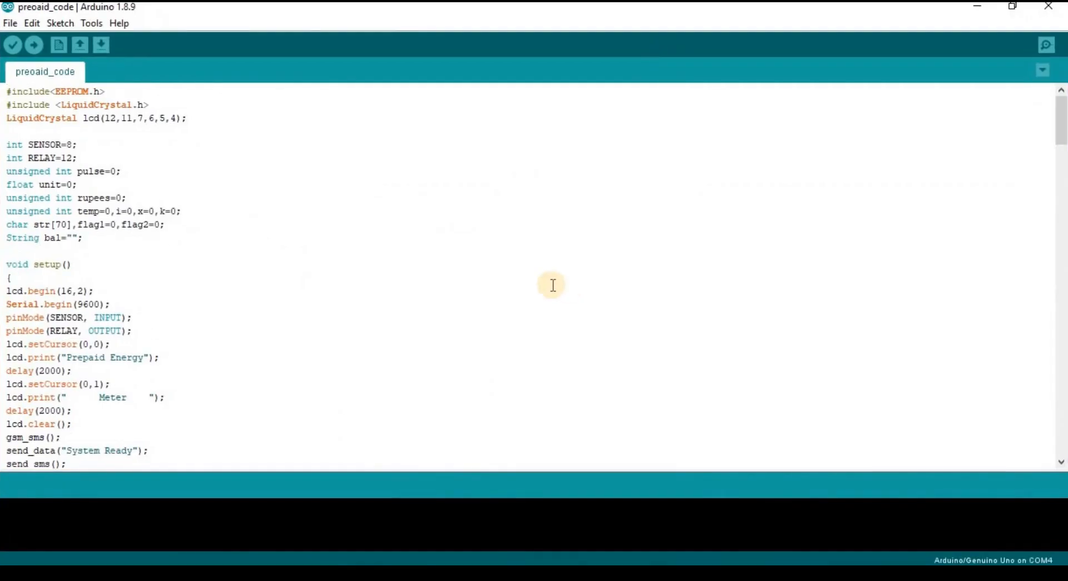
{"action": "left_click", "coordinate": [10, 22]}
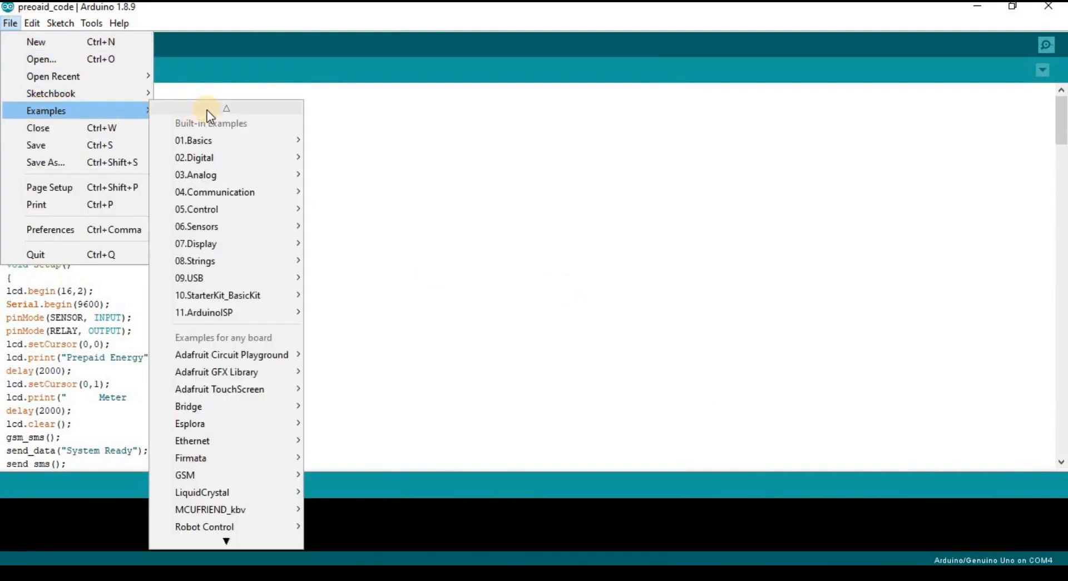
{"action": "mouse_move", "coordinate": [212, 509]}
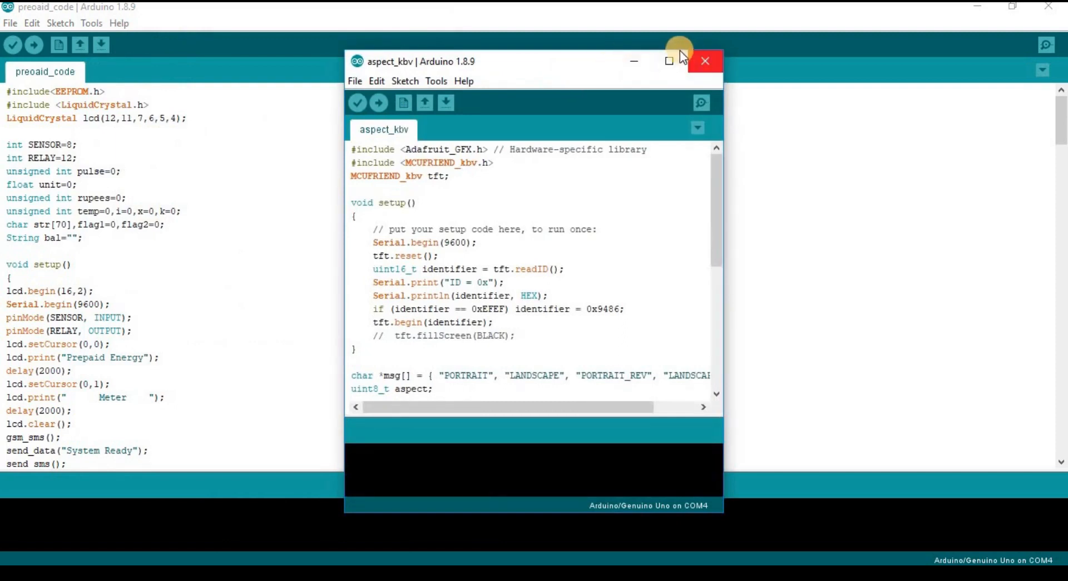
{"action": "left_click", "coordinate": [33, 45]}
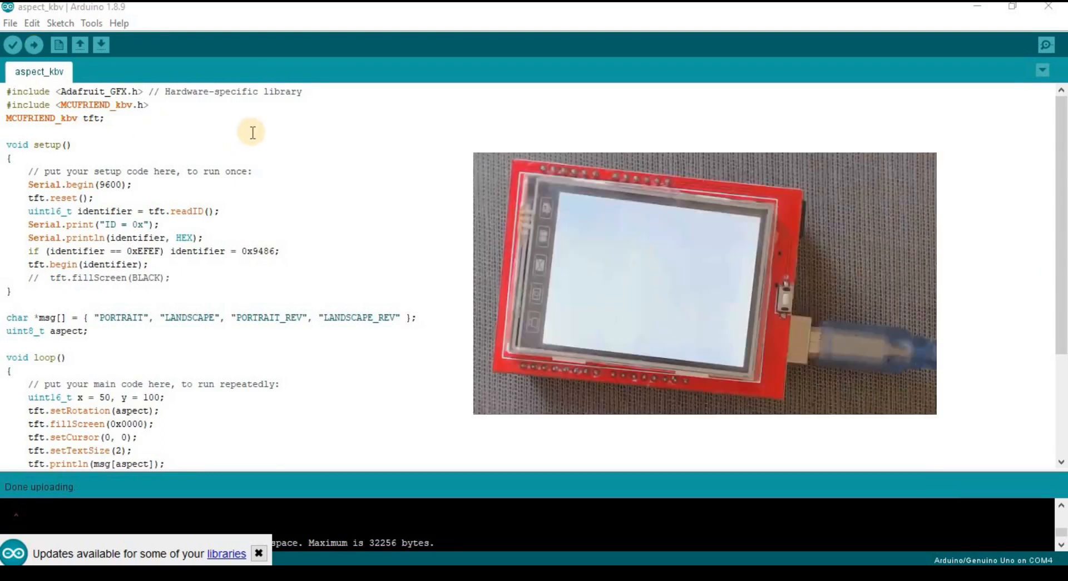
{"action": "mouse_move", "coordinate": [1047, 45]}
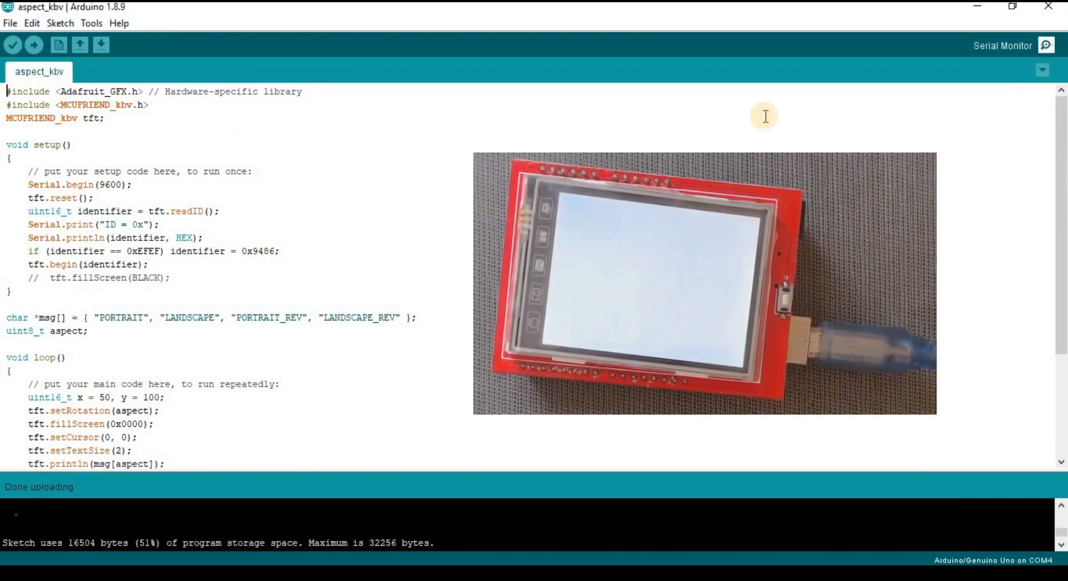
Read display ID 0x4747 in the Serial Monitor, then start a Windows search.
{"action": "scroll", "scroll_direction": "down", "scroll_amount": 3}
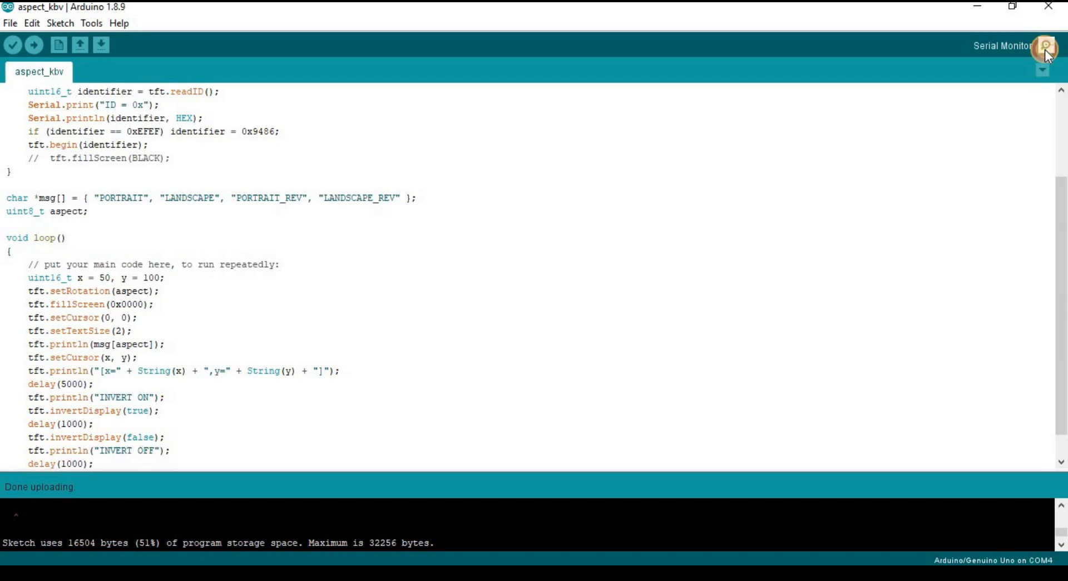
{"action": "left_click", "coordinate": [1047, 46]}
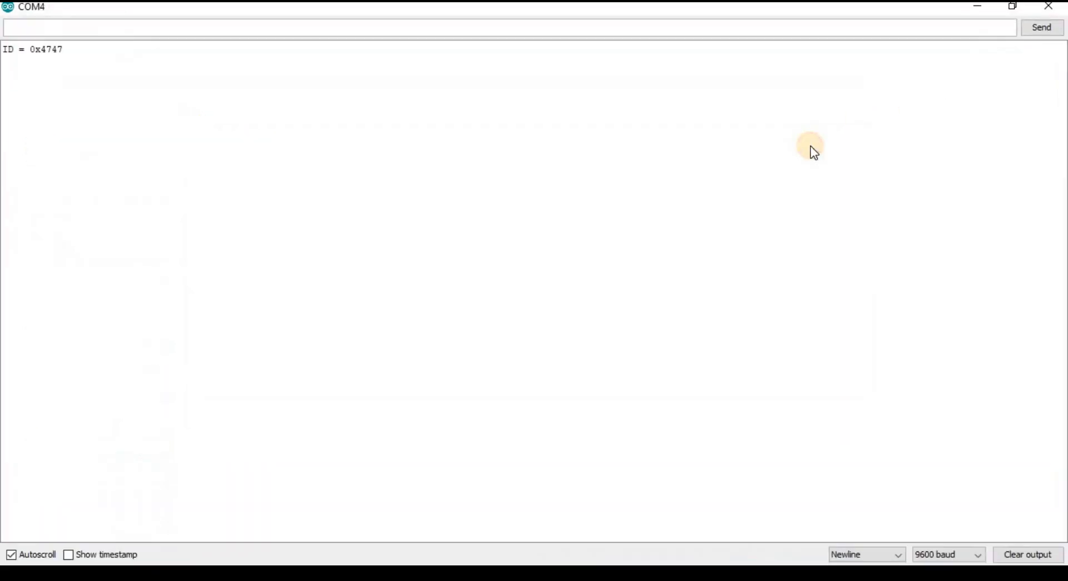
{"action": "double_click", "coordinate": [51, 49]}
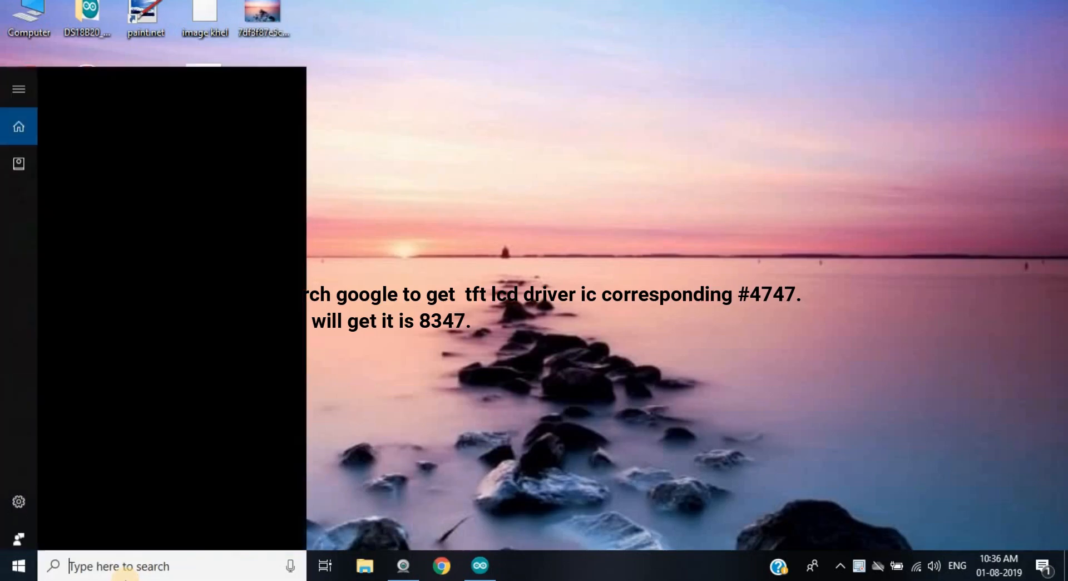
{"action": "type", "text": "not"}
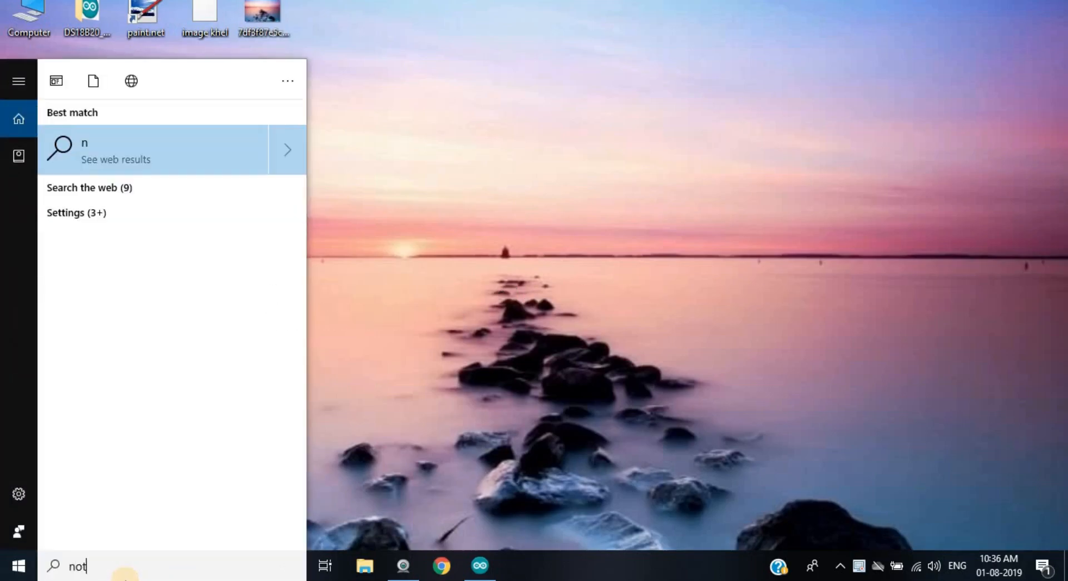
Search 'notepad' in the Start menu and launch Notepad++.
{"action": "type", "text": "epad"}
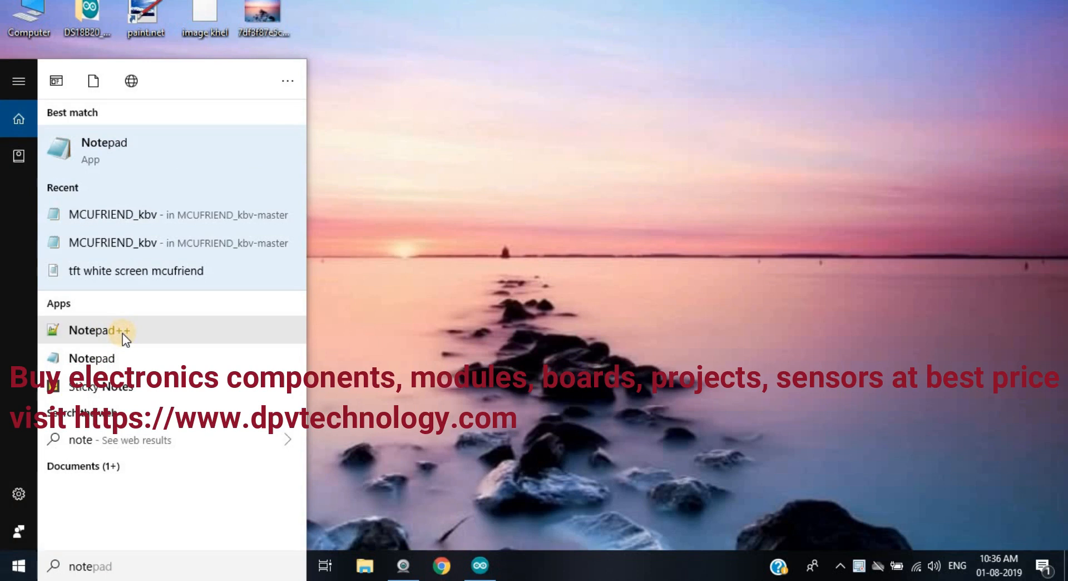
{"action": "mouse_move", "coordinate": [122, 350]}
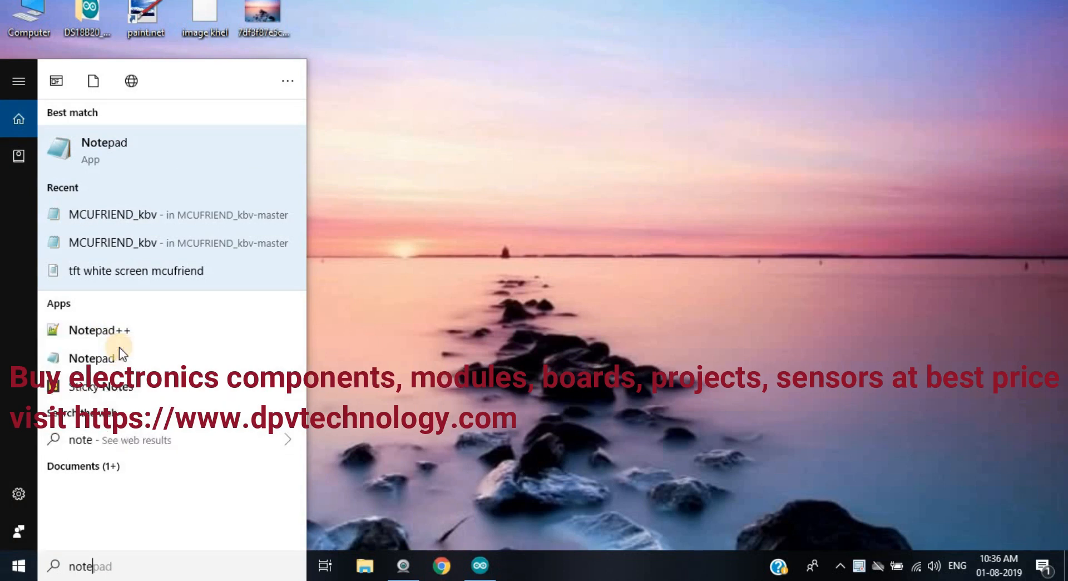
{"action": "left_click", "coordinate": [99, 331]}
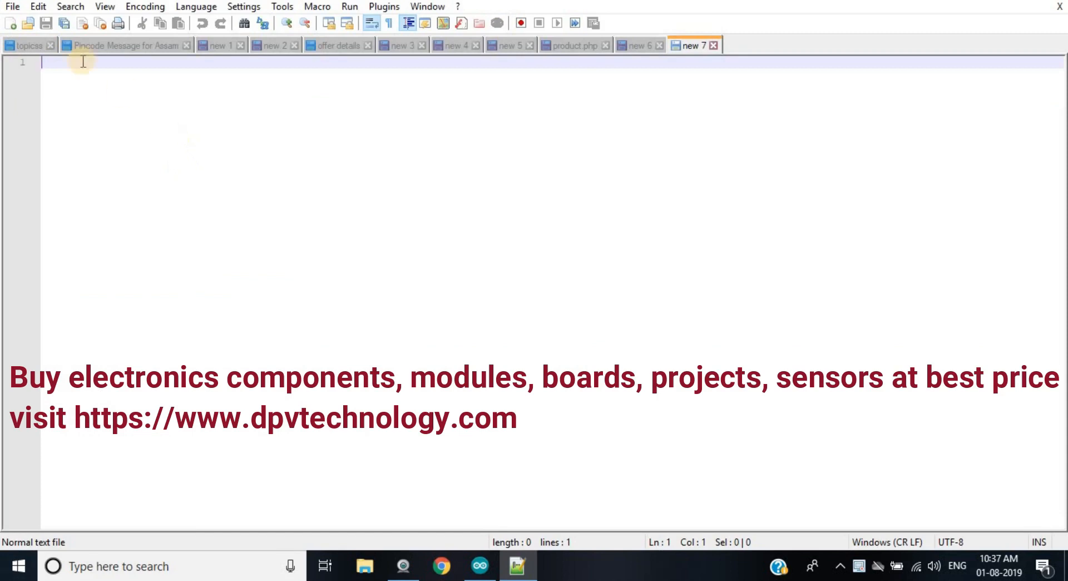
Open MCUFRIEND_kbv.cpp from the Arduino libraries' MCUFRIEND_kbv-master folder.
{"action": "left_click", "coordinate": [12, 6]}
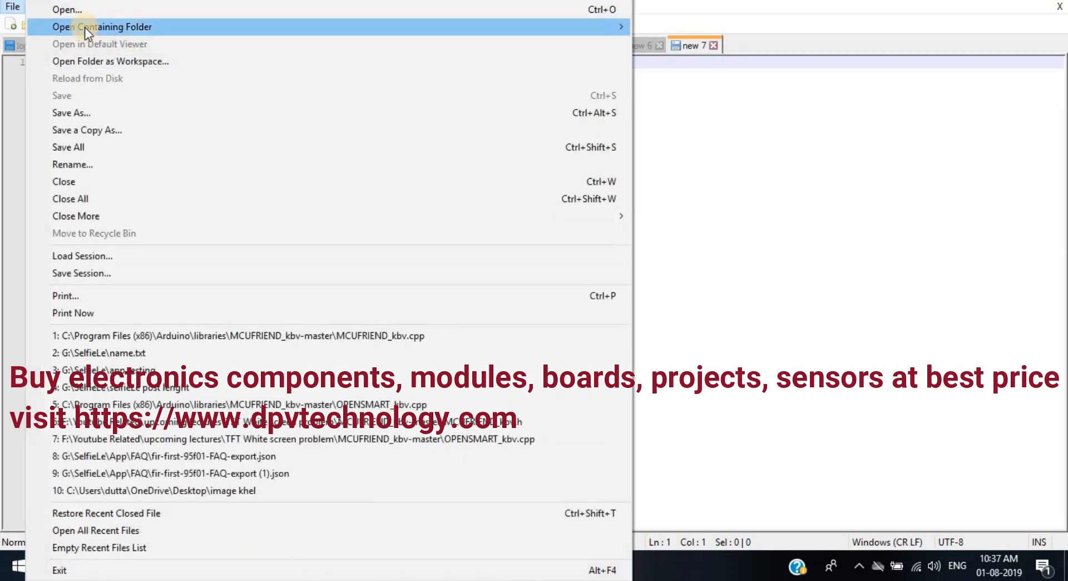
{"action": "mouse_move", "coordinate": [66, 10]}
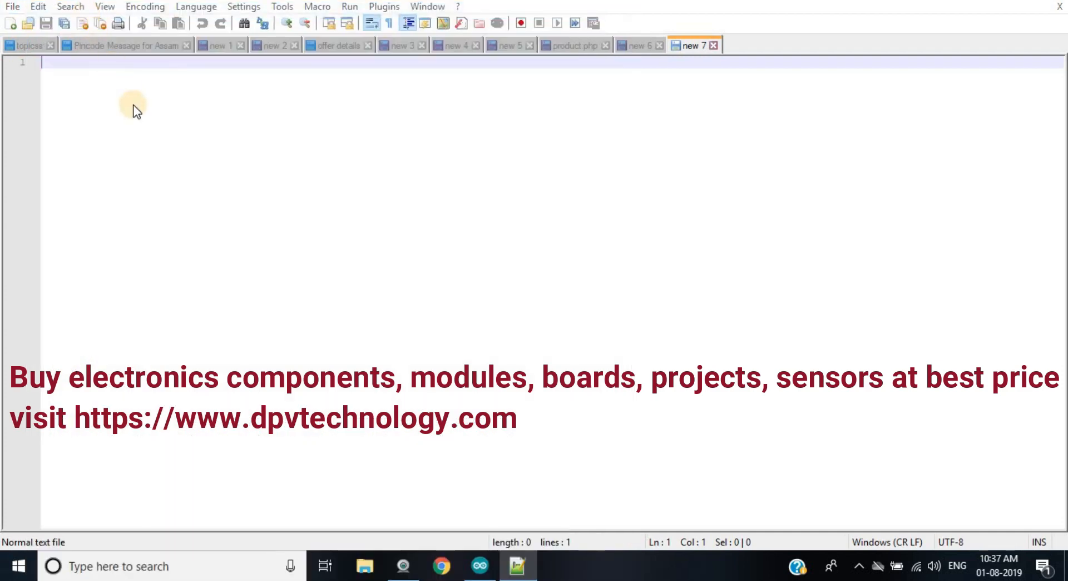
{"action": "left_click", "coordinate": [27, 22]}
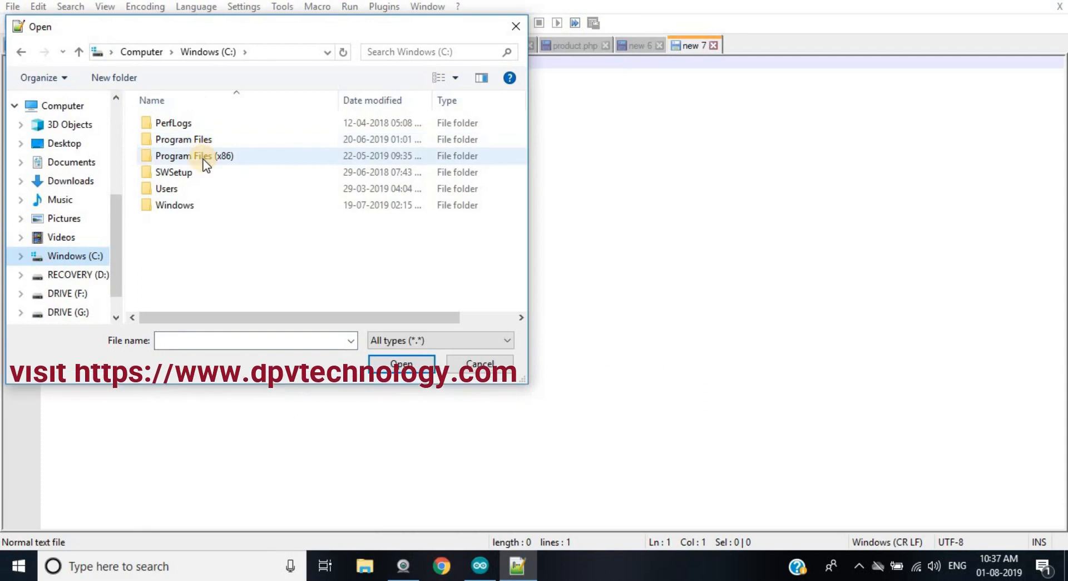
{"action": "double_click", "coordinate": [193, 155]}
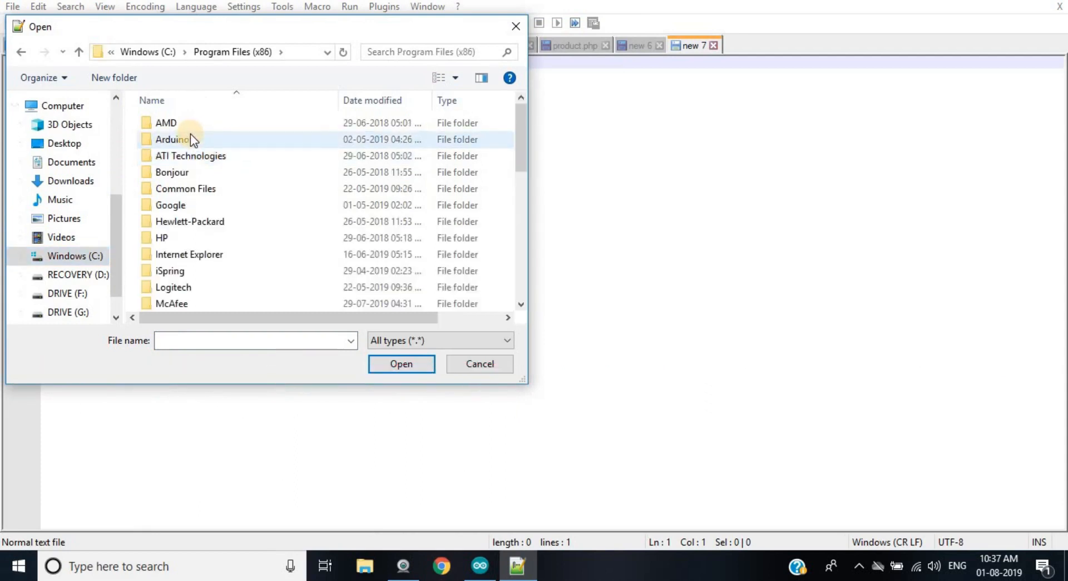
{"action": "double_click", "coordinate": [173, 139]}
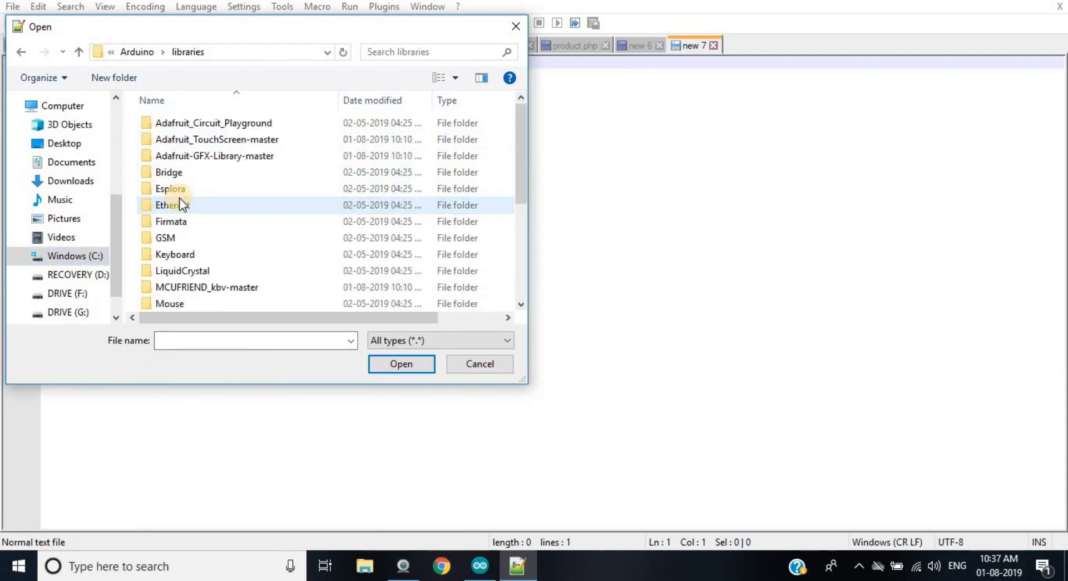
{"action": "scroll", "scroll_direction": "down", "scroll_amount": 3}
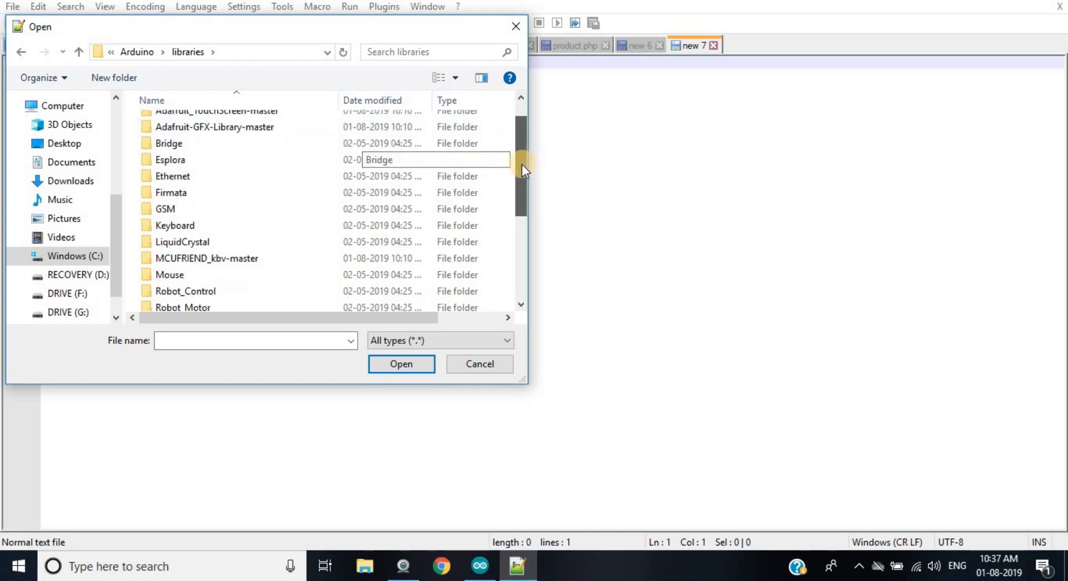
{"action": "left_click", "coordinate": [206, 259]}
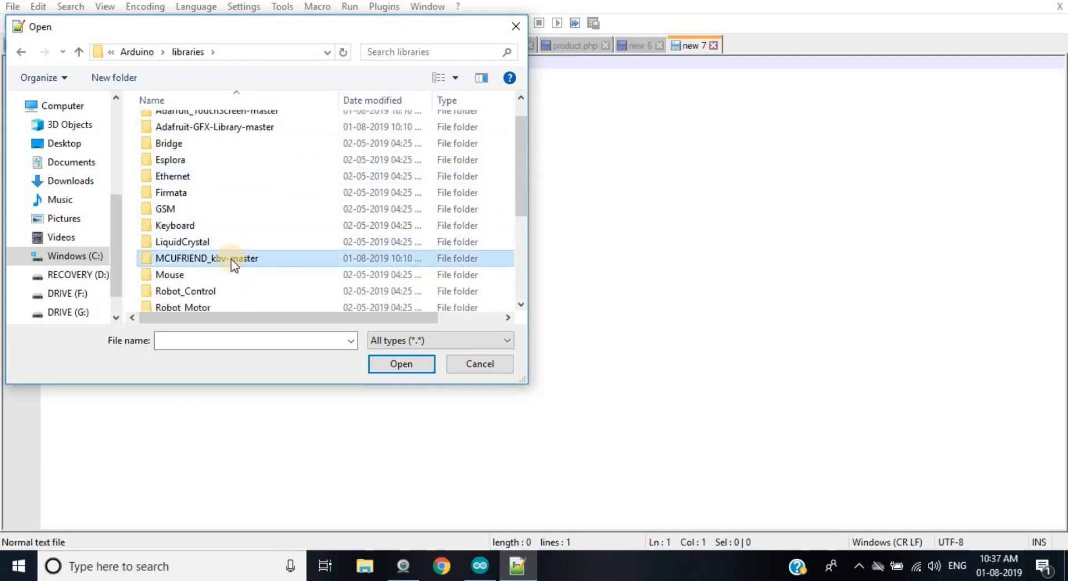
{"action": "mouse_move", "coordinate": [232, 261]}
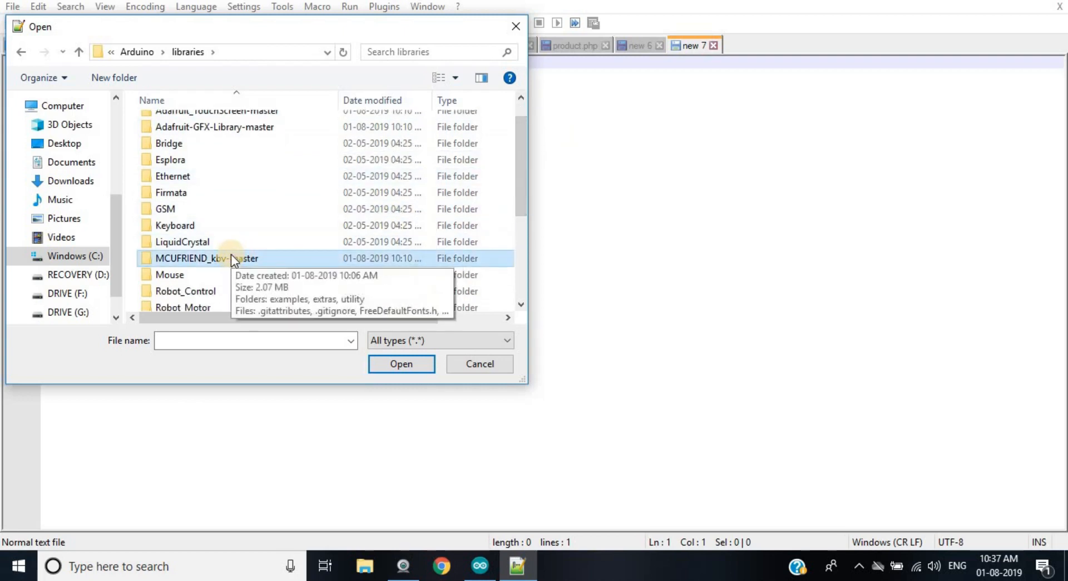
{"action": "double_click", "coordinate": [207, 259]}
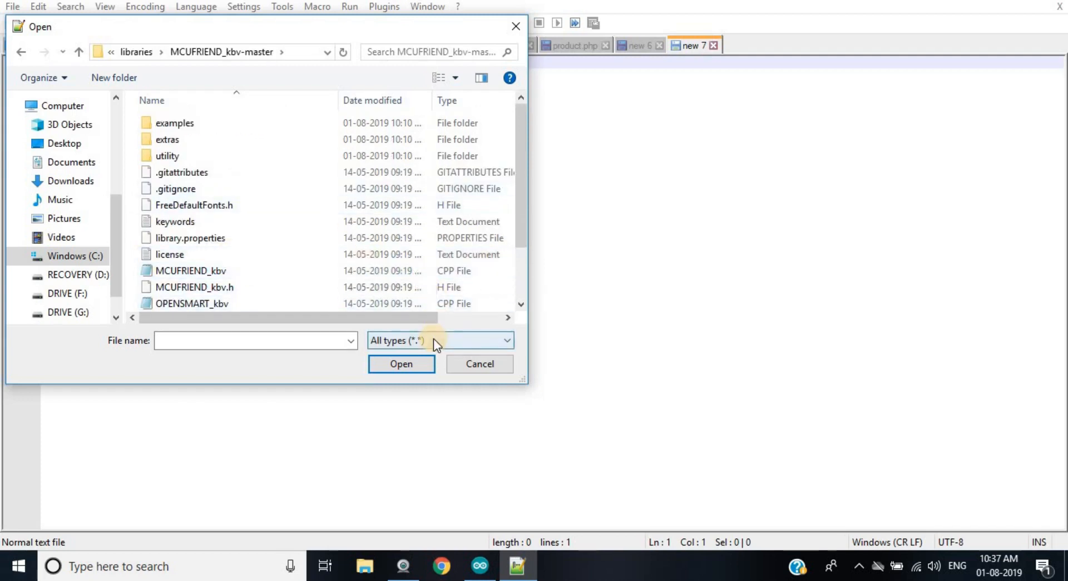
{"action": "left_click", "coordinate": [191, 270]}
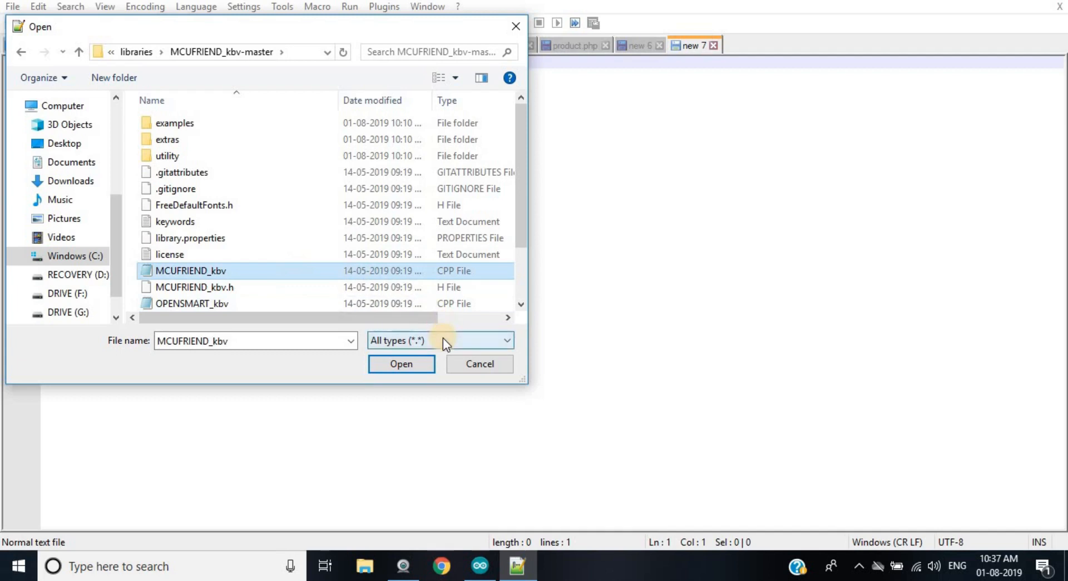
{"action": "mouse_move", "coordinate": [338, 309]}
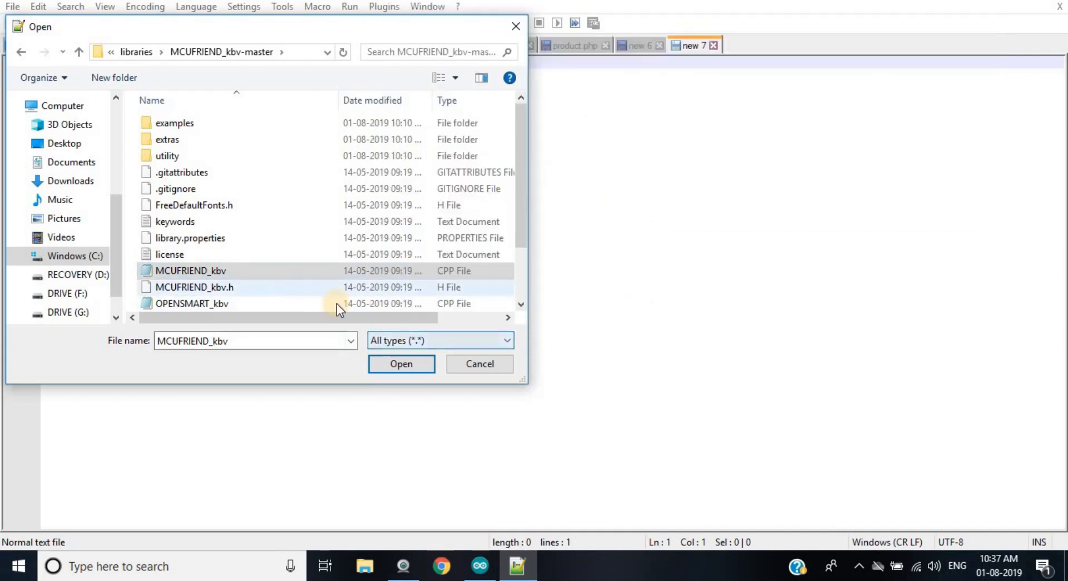
{"action": "mouse_move", "coordinate": [291, 273]}
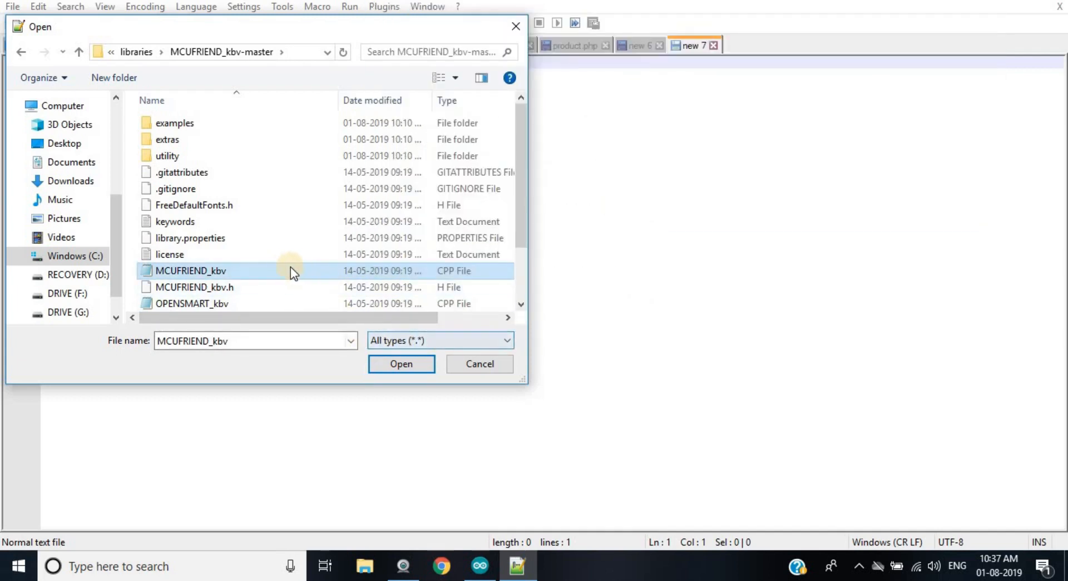
{"action": "left_click", "coordinate": [401, 364]}
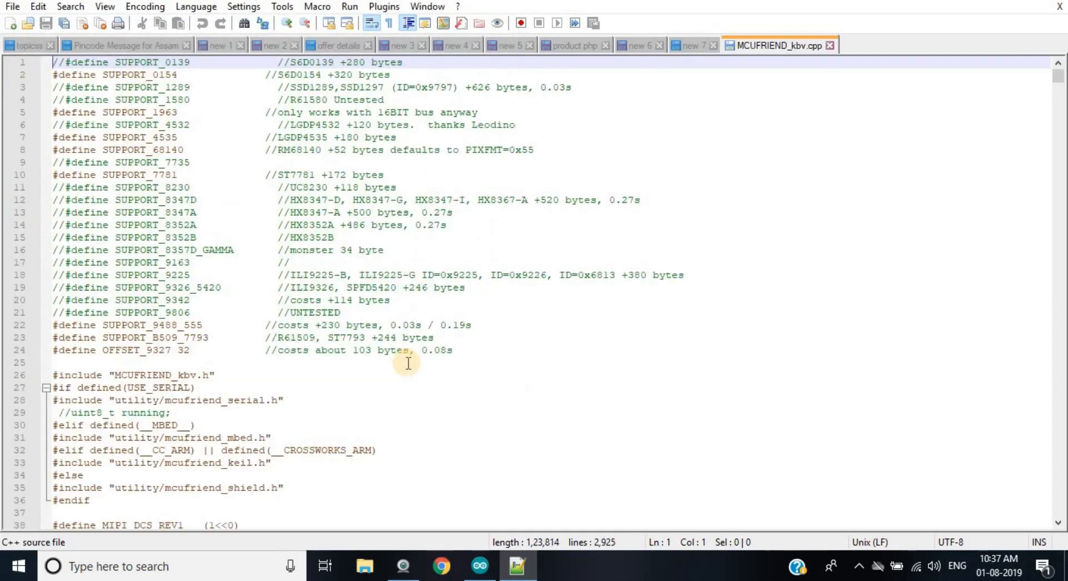
{"action": "mouse_move", "coordinate": [354, 191]}
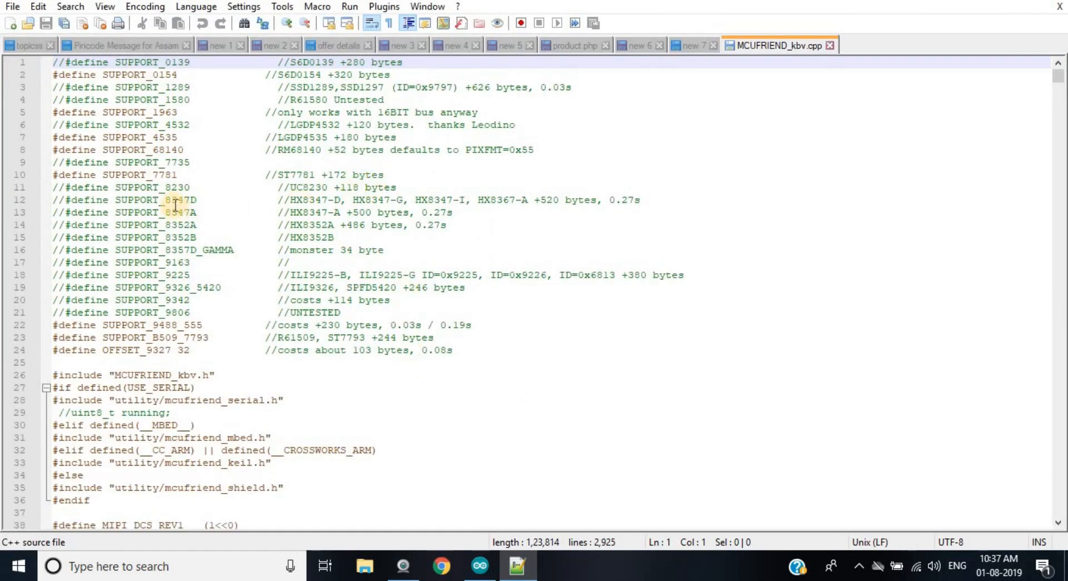
{"action": "mouse_move", "coordinate": [191, 208]}
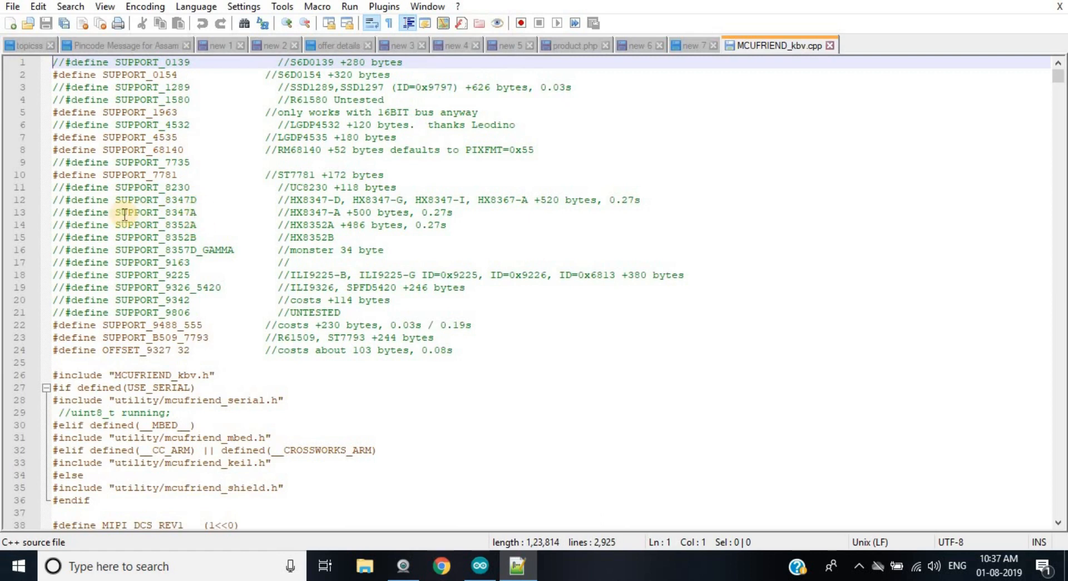
Place the cursor on line 12's SUPPORT_8347D define to remove its // comment.
{"action": "left_click", "coordinate": [204, 200]}
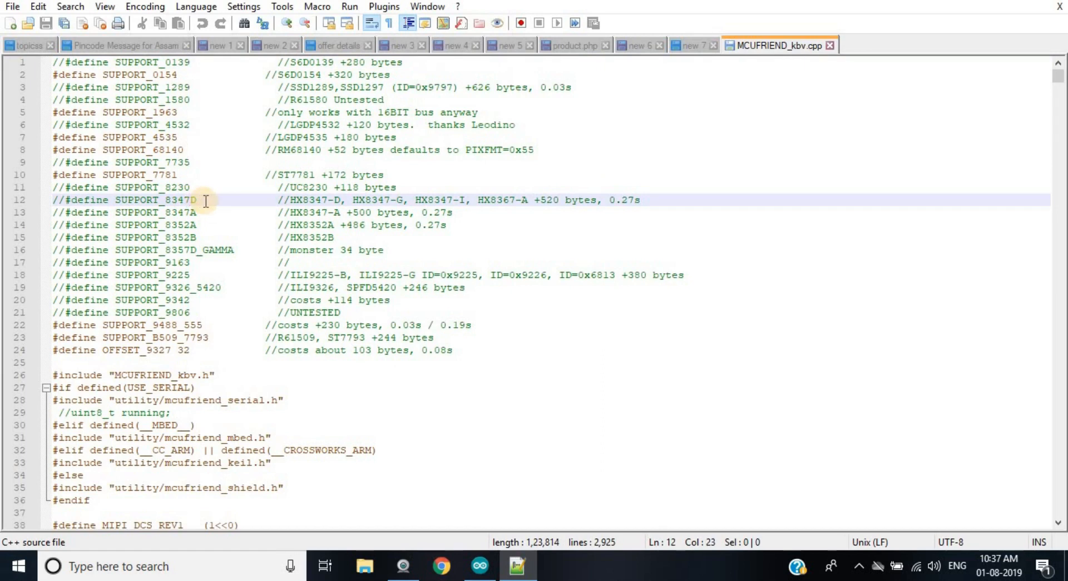
{"action": "left_click", "coordinate": [198, 199]}
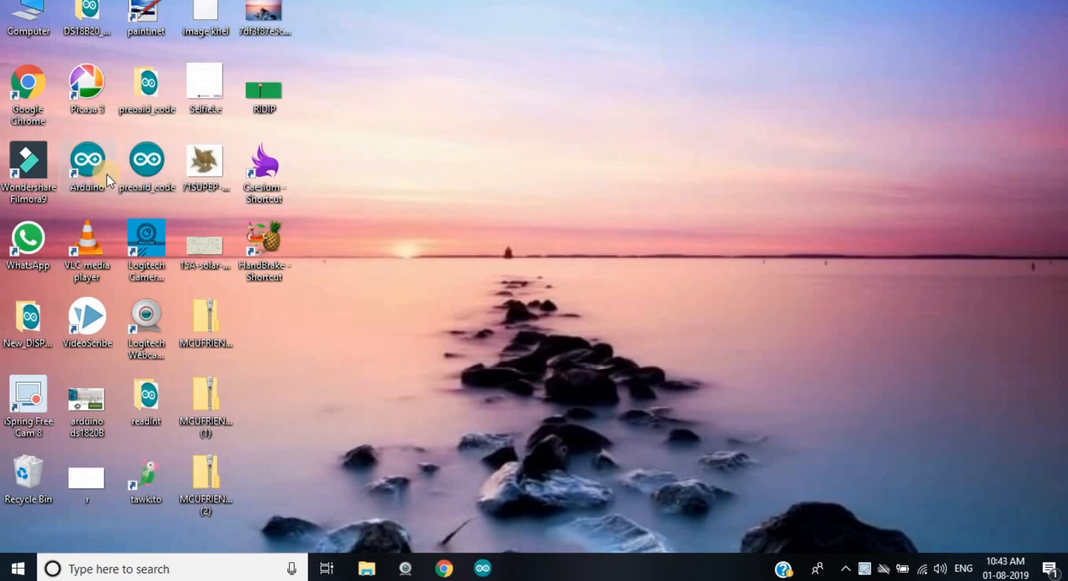
Relaunch Arduino IDE from the desktop shortcut and maximize its window.
{"action": "double_click", "coordinate": [87, 162]}
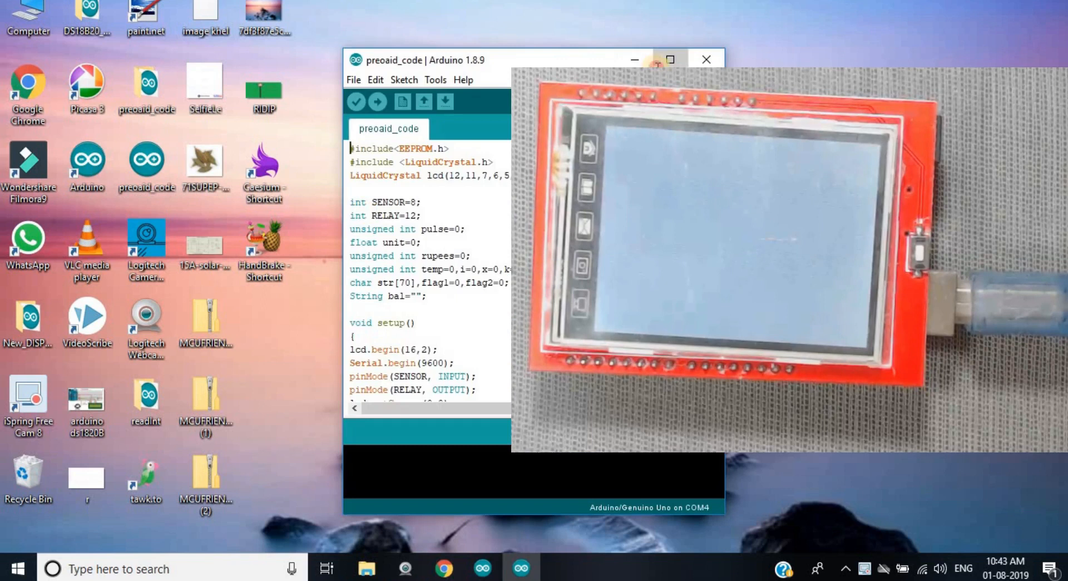
{"action": "left_click", "coordinate": [669, 60]}
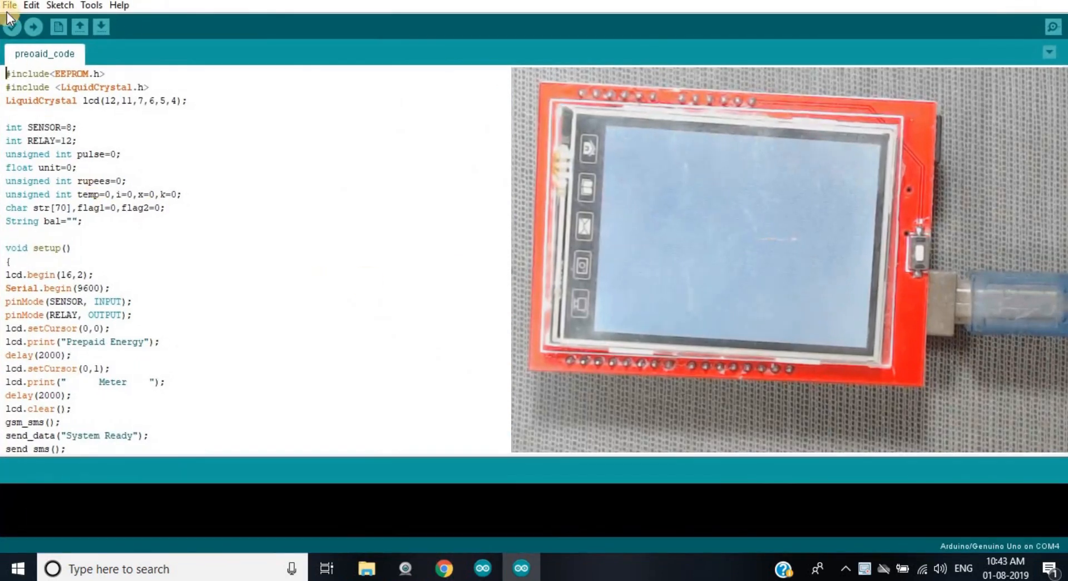
Reopen the aspect_kbv example from File > Examples > MCUFRIEND_kbv.
{"action": "left_click", "coordinate": [9, 6]}
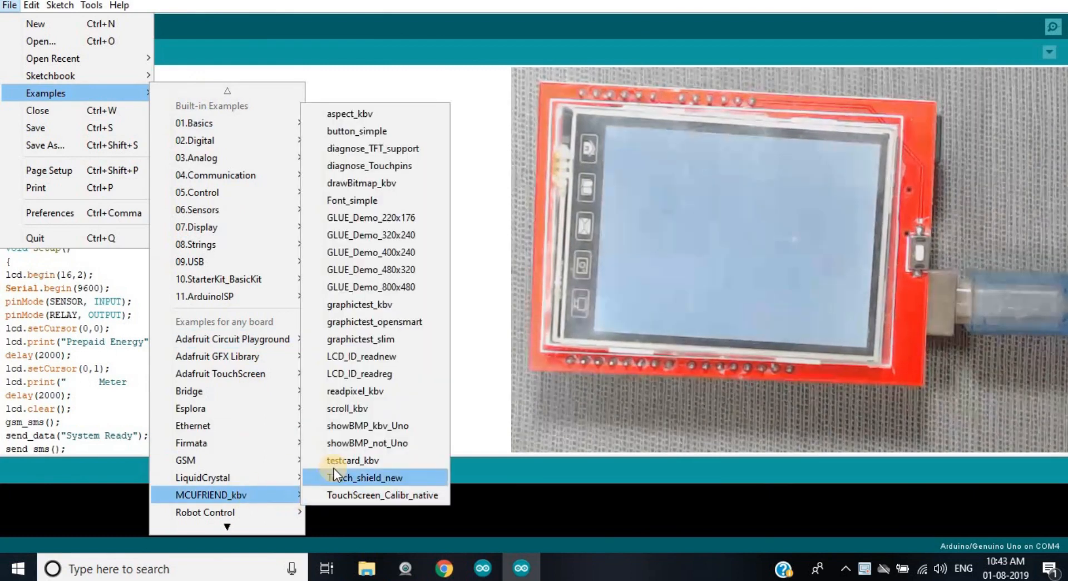
{"action": "mouse_move", "coordinate": [349, 114]}
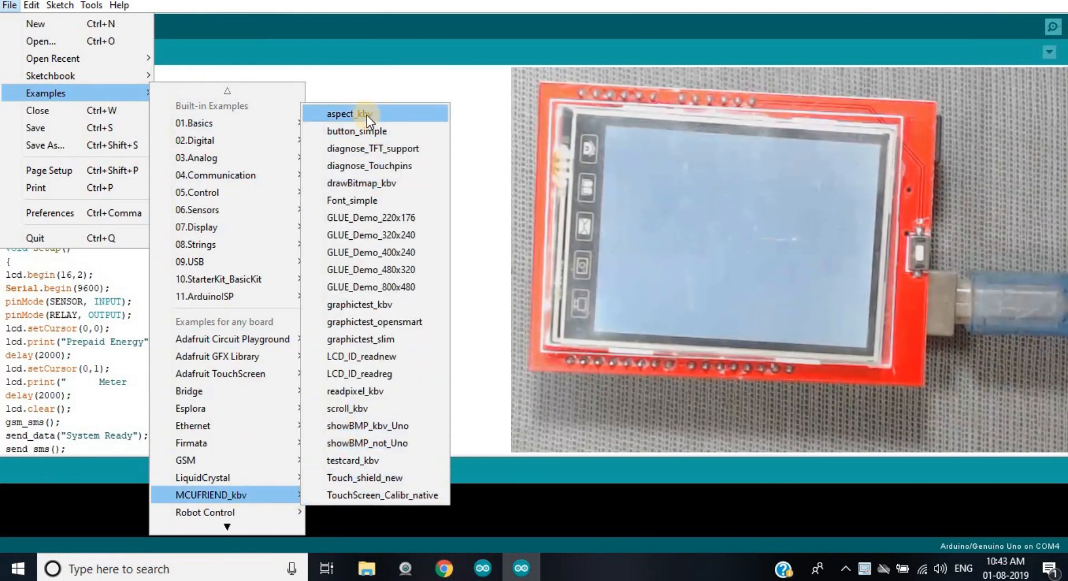
{"action": "left_click", "coordinate": [348, 113]}
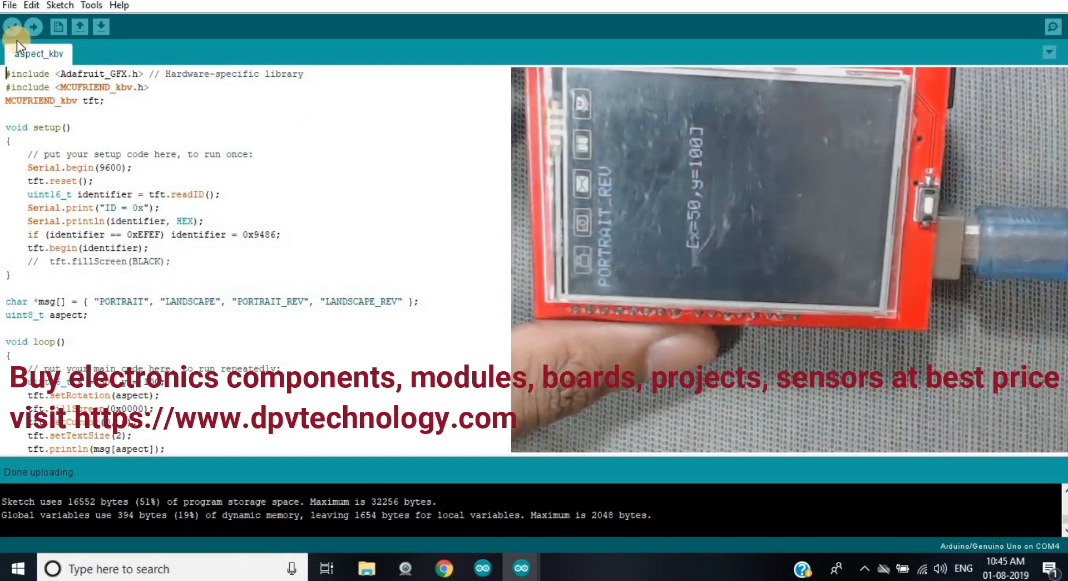
Open the button_simple sketch from the MCUFRIEND_kbv library examples via the File menu.
{"action": "left_click", "coordinate": [10, 5]}
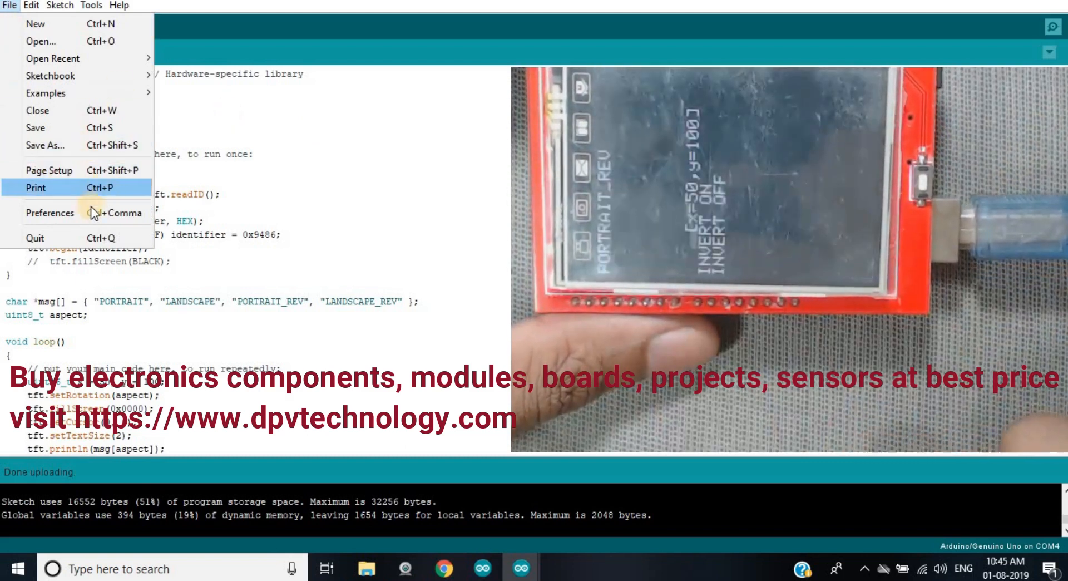
{"action": "left_click", "coordinate": [46, 93]}
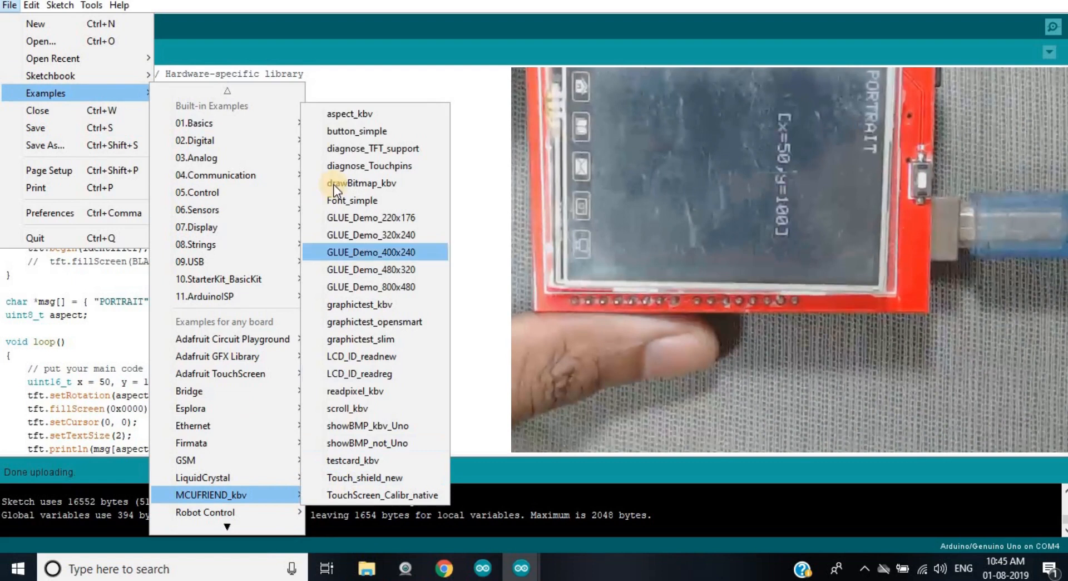
{"action": "mouse_move", "coordinate": [364, 133]}
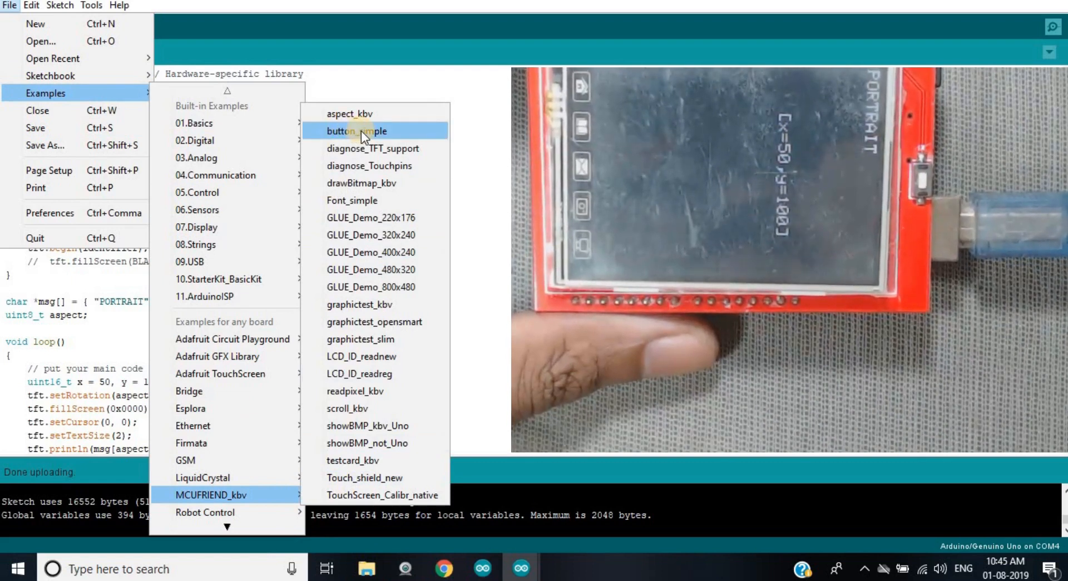
{"action": "left_click", "coordinate": [357, 130]}
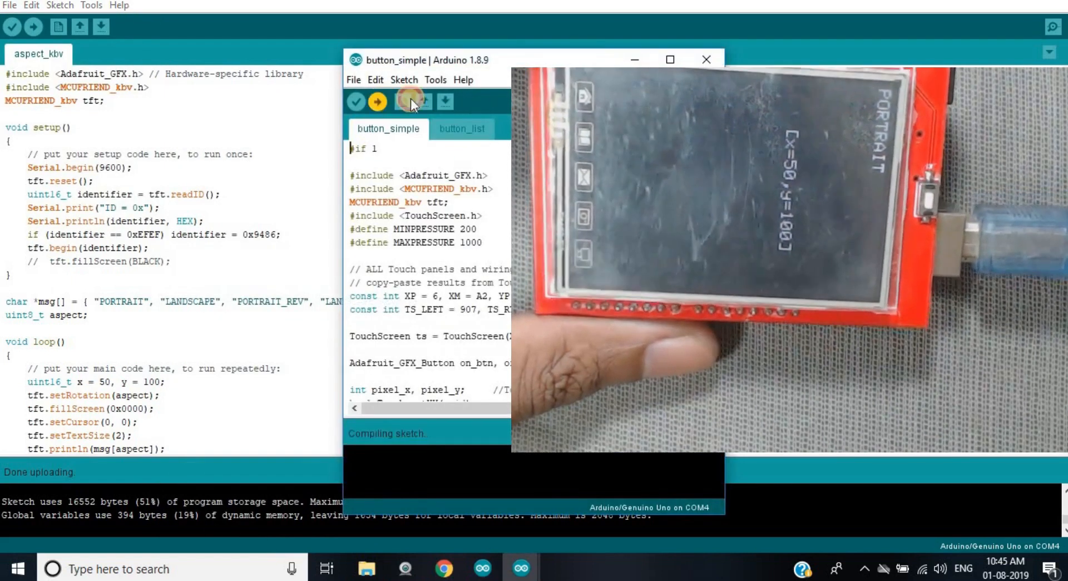